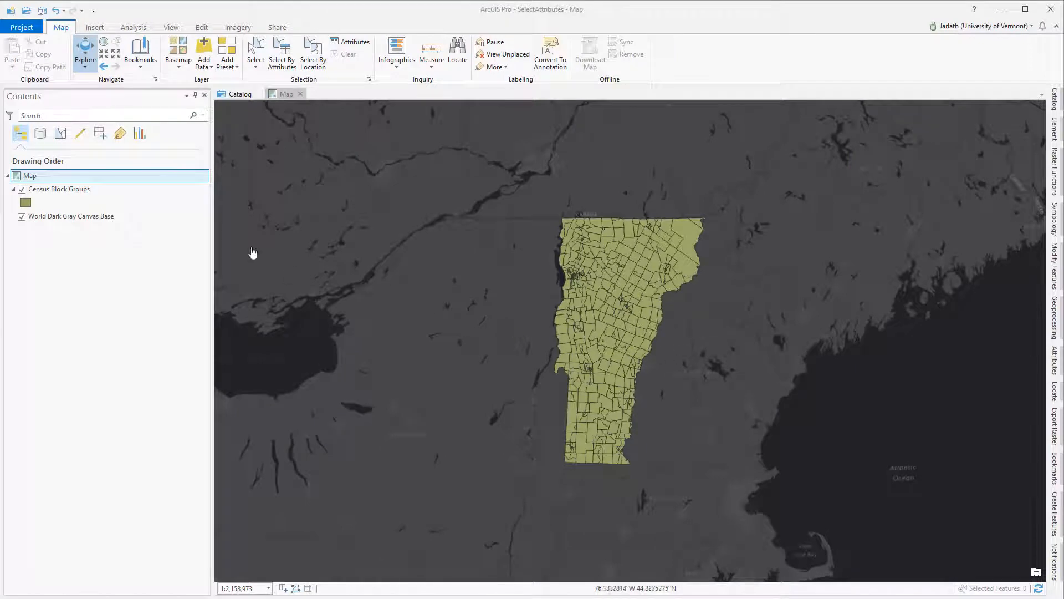
Select eight block group polygons near Burlington with the interactive Select tool.
{"action": "left_click", "coordinate": [59, 188]}
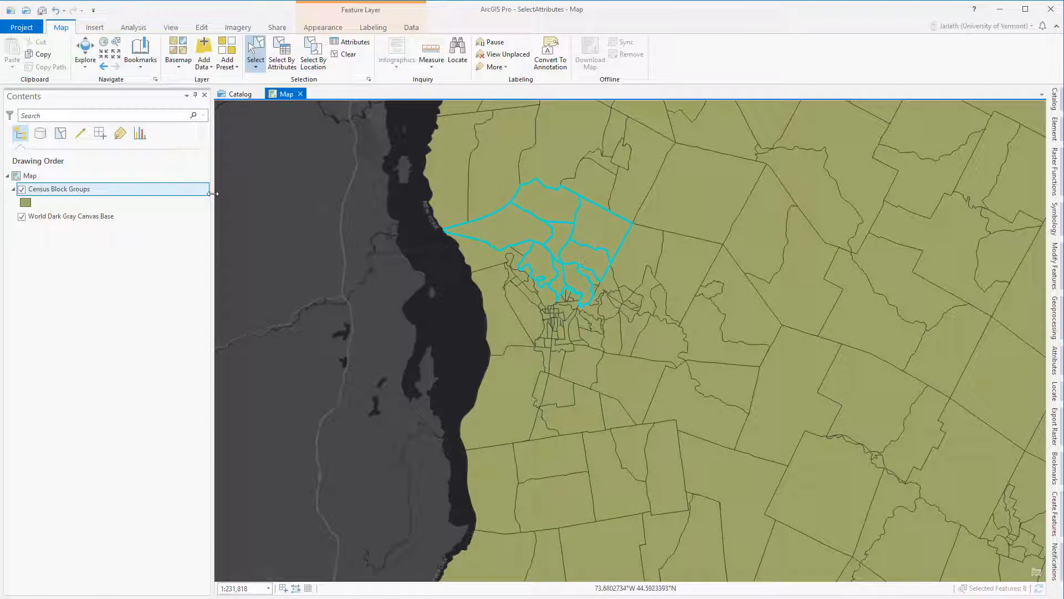
Show only the eight selected records in the Census Block Groups attribute table.
{"action": "right_click", "coordinate": [60, 188]}
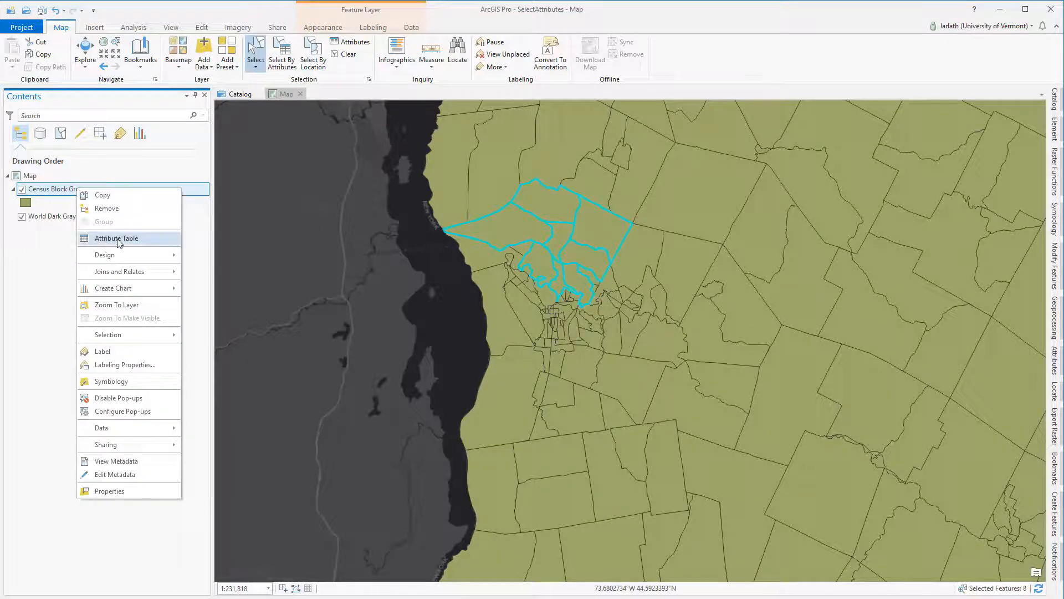
{"action": "left_click", "coordinate": [117, 238]}
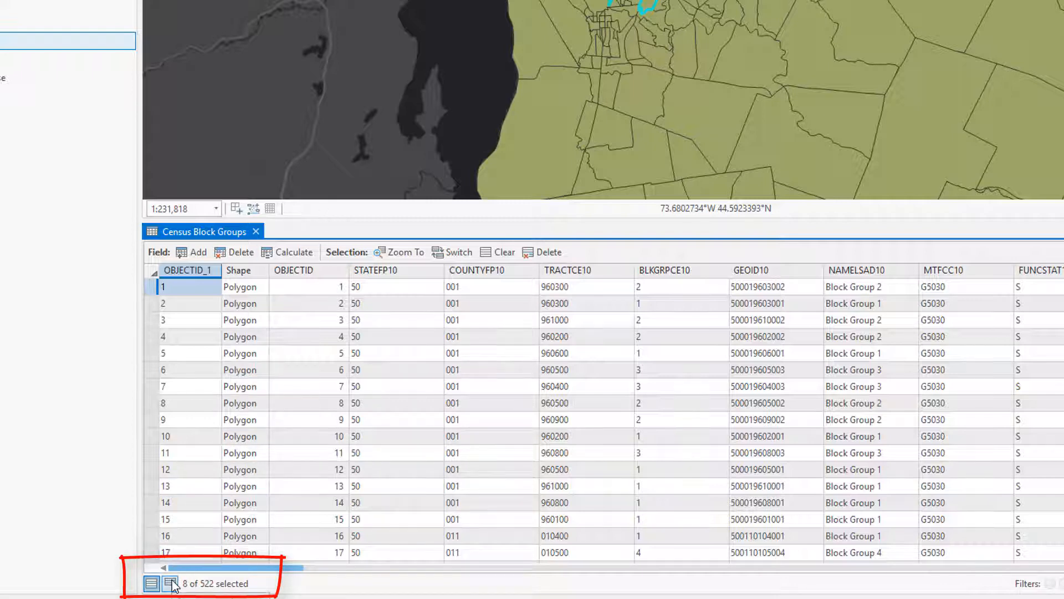
{"action": "left_click", "coordinate": [169, 582]}
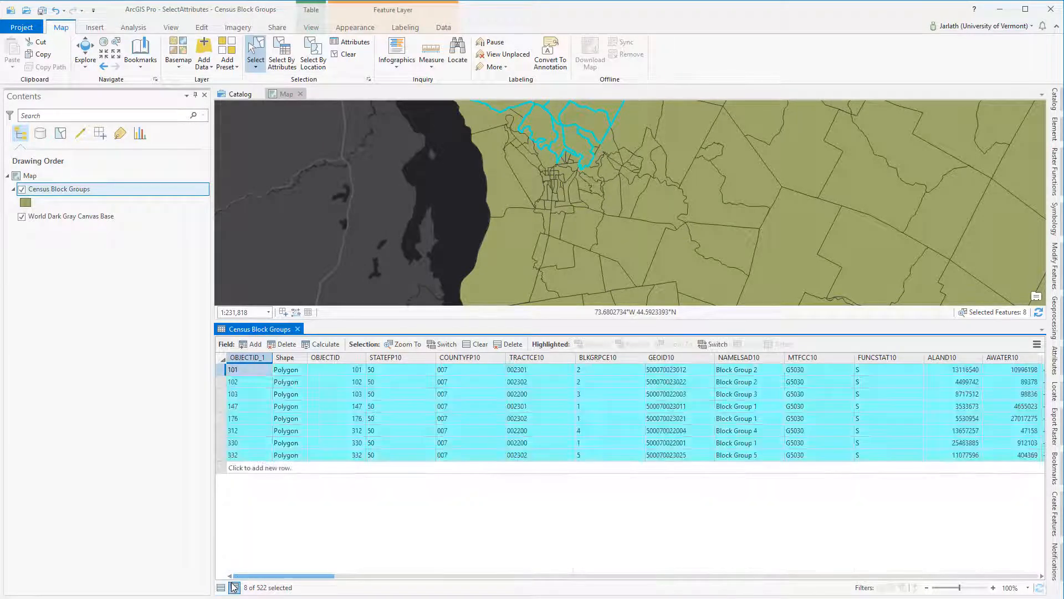
Switch the selection to the other 514 block groups and back, then clear it.
{"action": "left_click", "coordinate": [446, 343]}
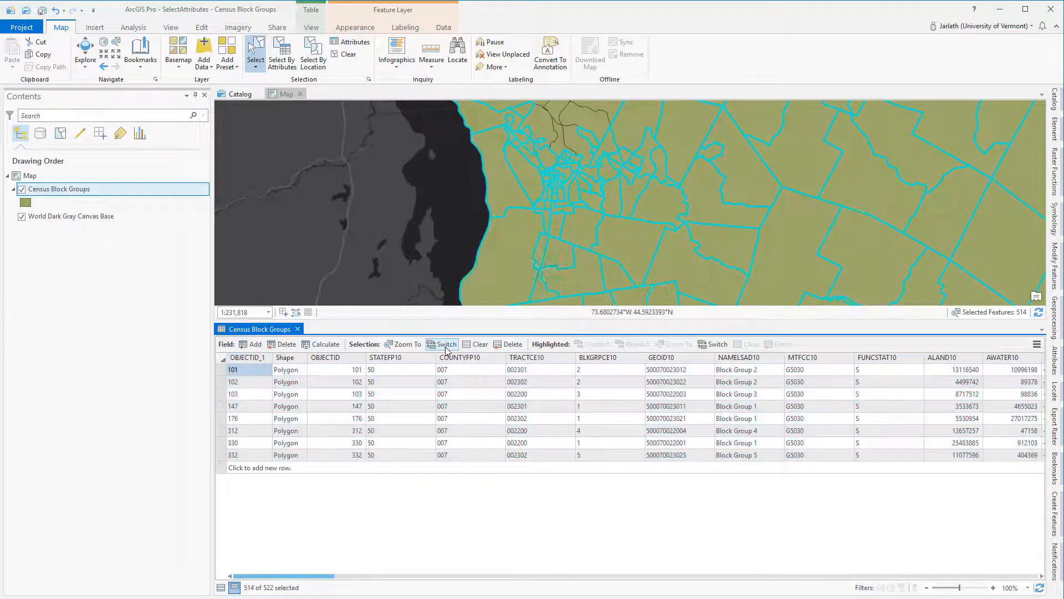
{"action": "left_click", "coordinate": [442, 344]}
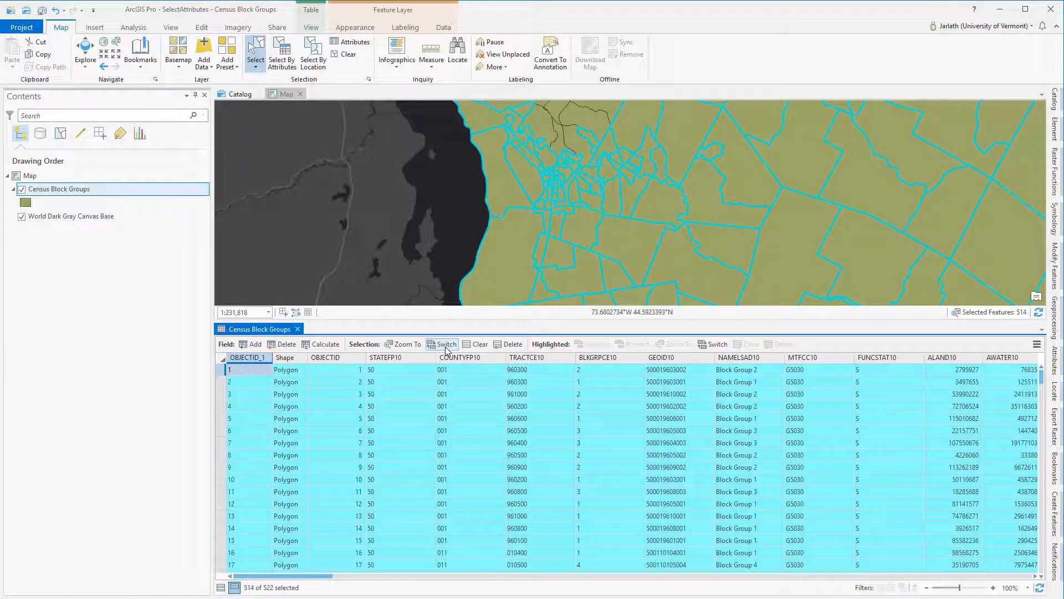
{"action": "left_click", "coordinate": [446, 344]}
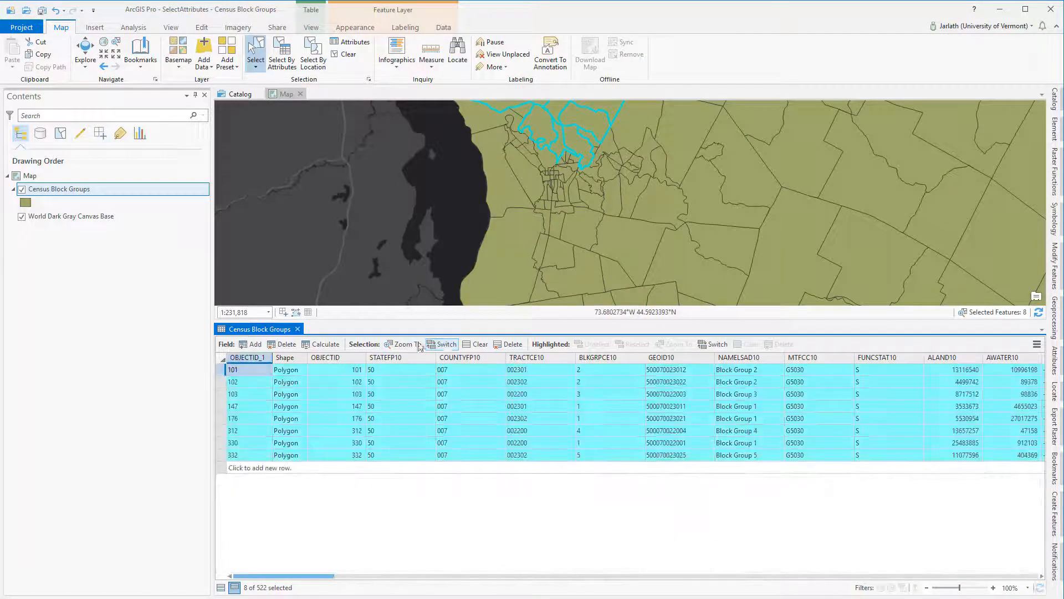
{"action": "left_click", "coordinate": [403, 344]}
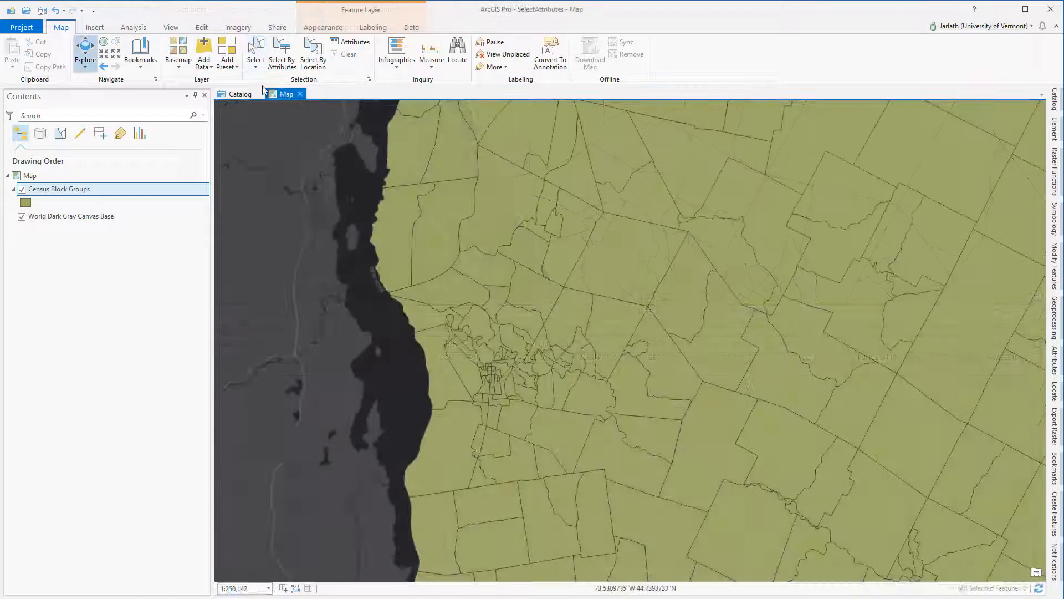
Clear the old selection and draw a polygon around the city to select 92 block groups.
{"action": "left_click", "coordinate": [257, 53]}
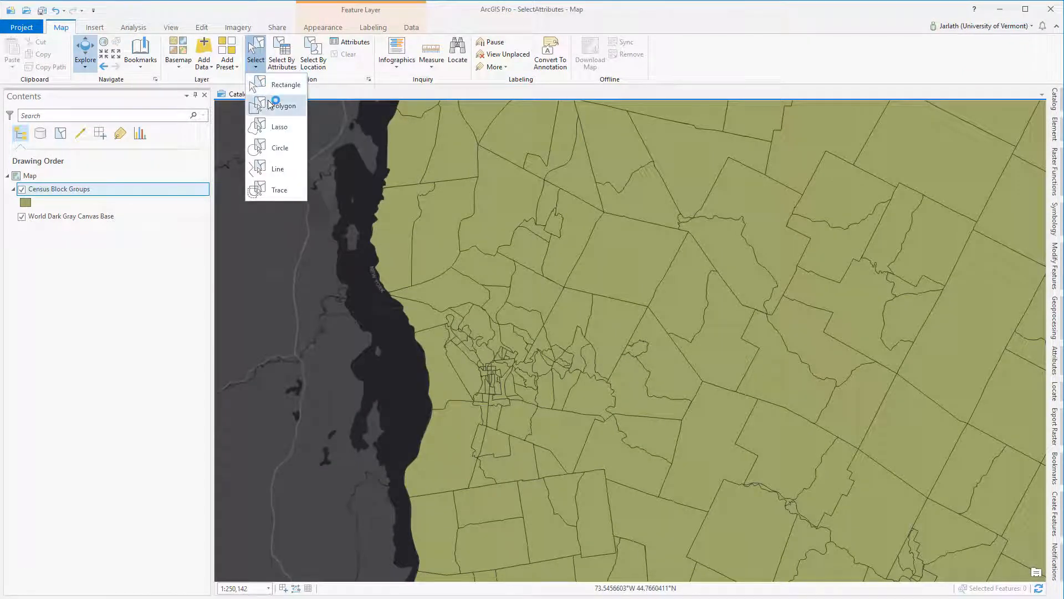
{"action": "left_click", "coordinate": [285, 106]}
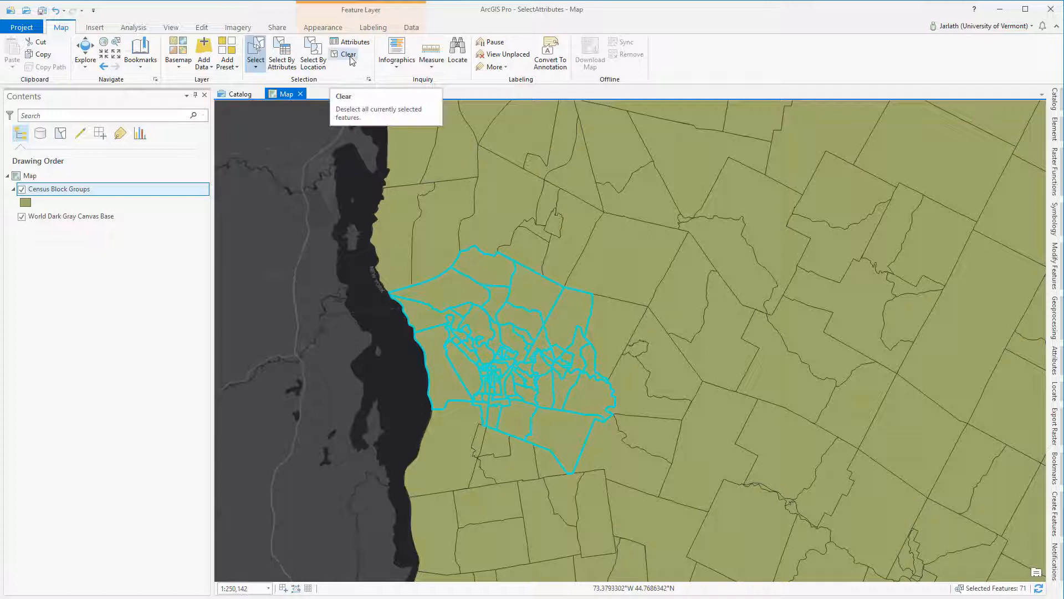
{"action": "left_click", "coordinate": [348, 55]}
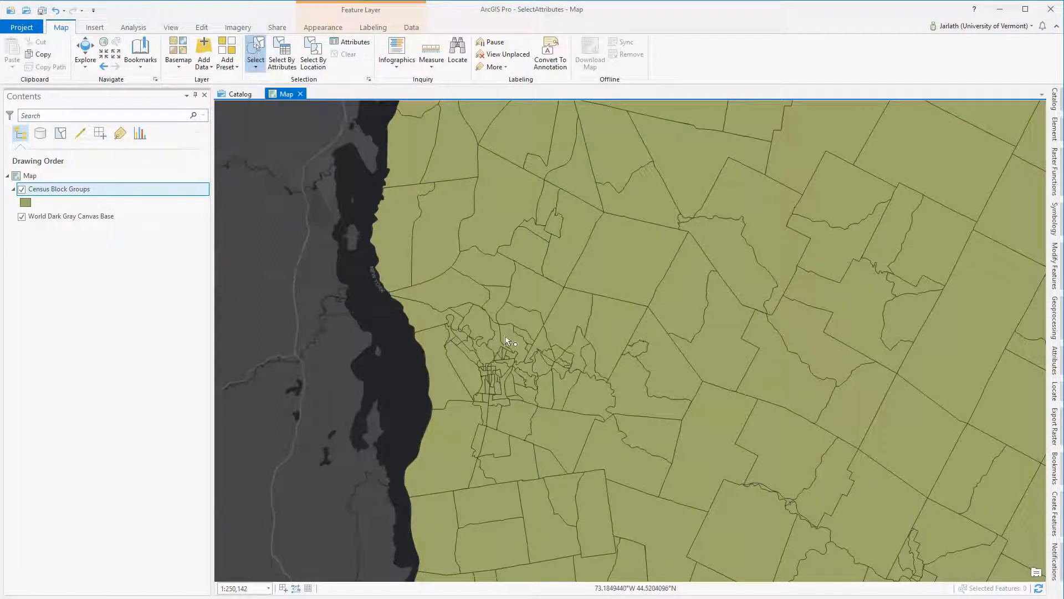
{"action": "left_click_drag", "start_coordinate": [505, 341], "coordinate": [543, 376]}
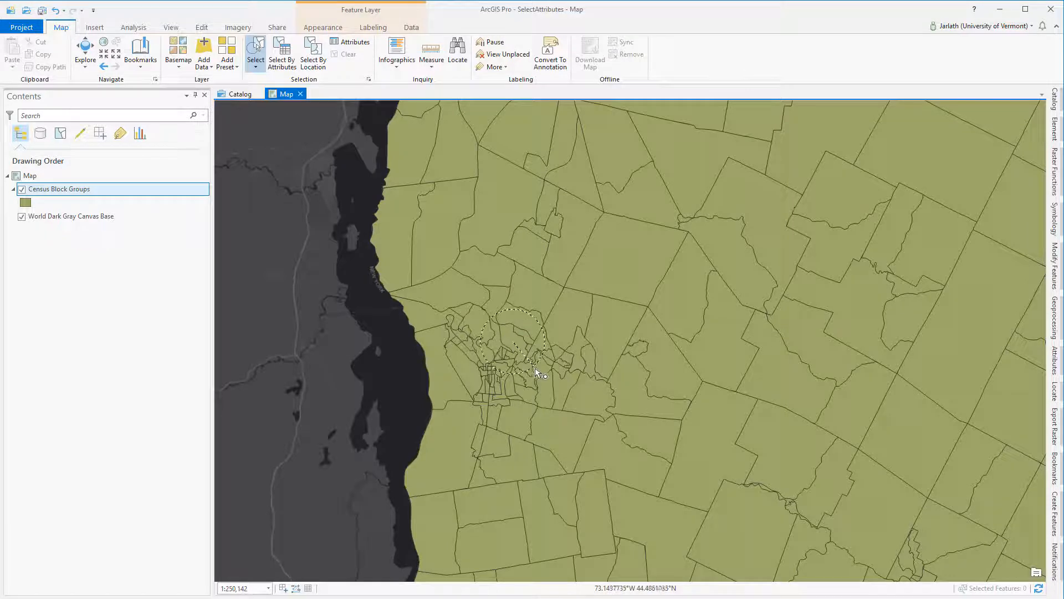
{"action": "left_click_drag", "start_coordinate": [506, 360], "coordinate": [575, 470]}
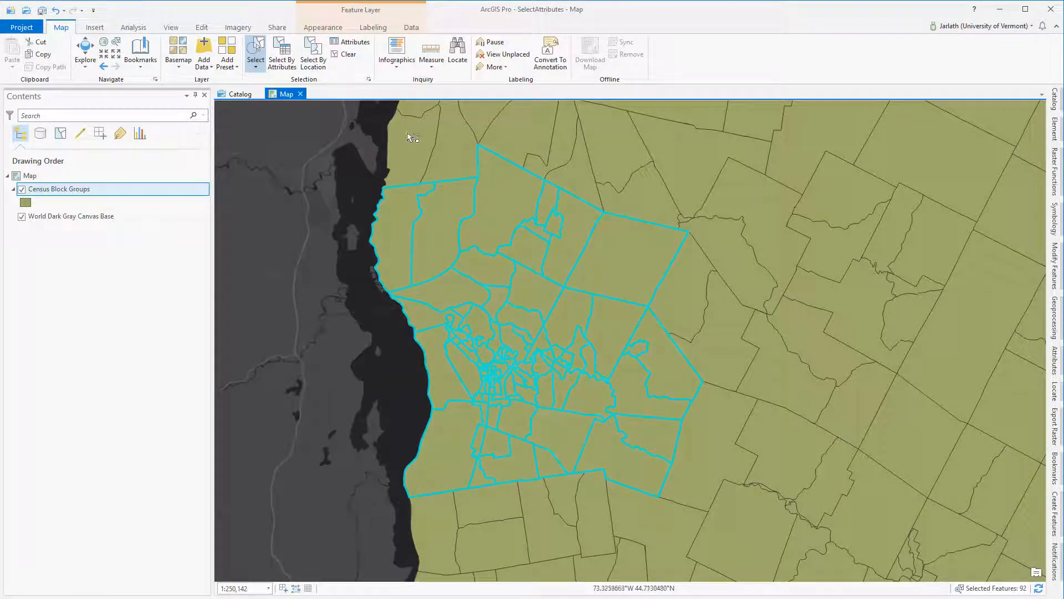
{"action": "mouse_move", "coordinate": [352, 44]}
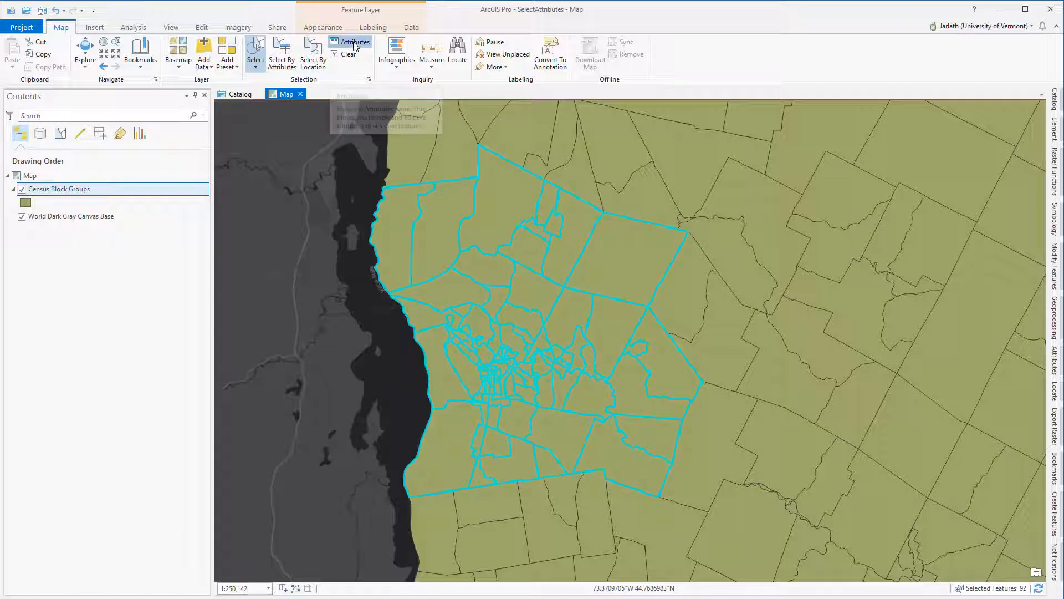
Inspect individual Block Group 3 records of the selection in the Attributes pane.
{"action": "left_click", "coordinate": [352, 42]}
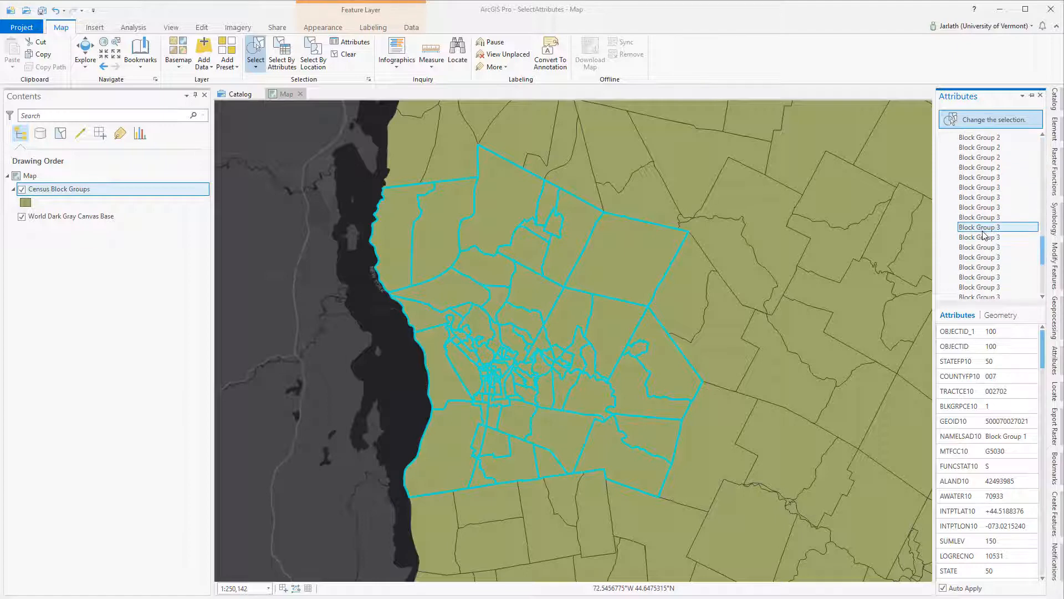
{"action": "left_click", "coordinate": [980, 256]}
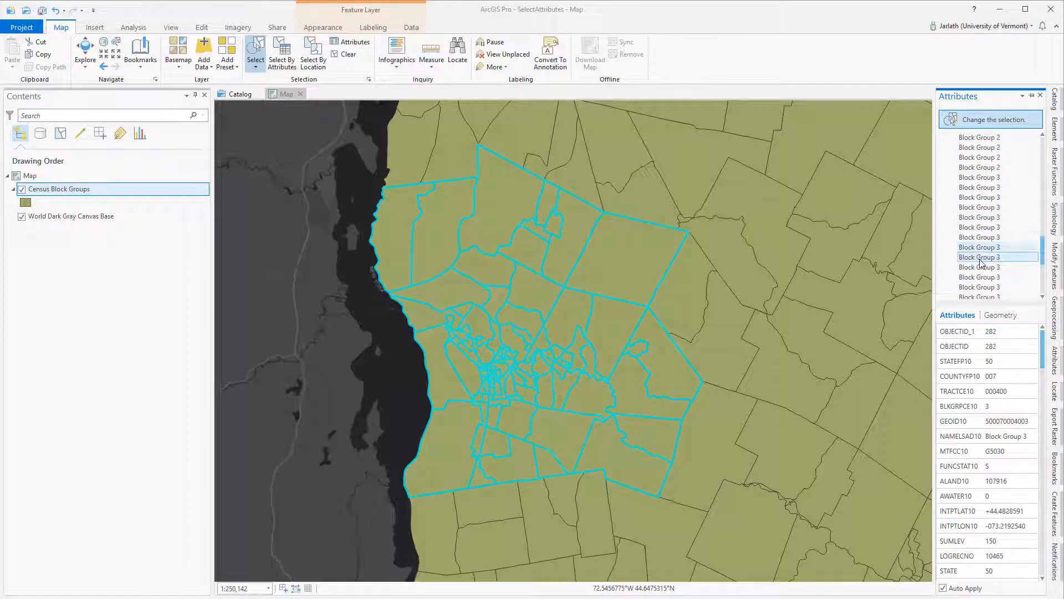
{"action": "left_click", "coordinate": [979, 283]}
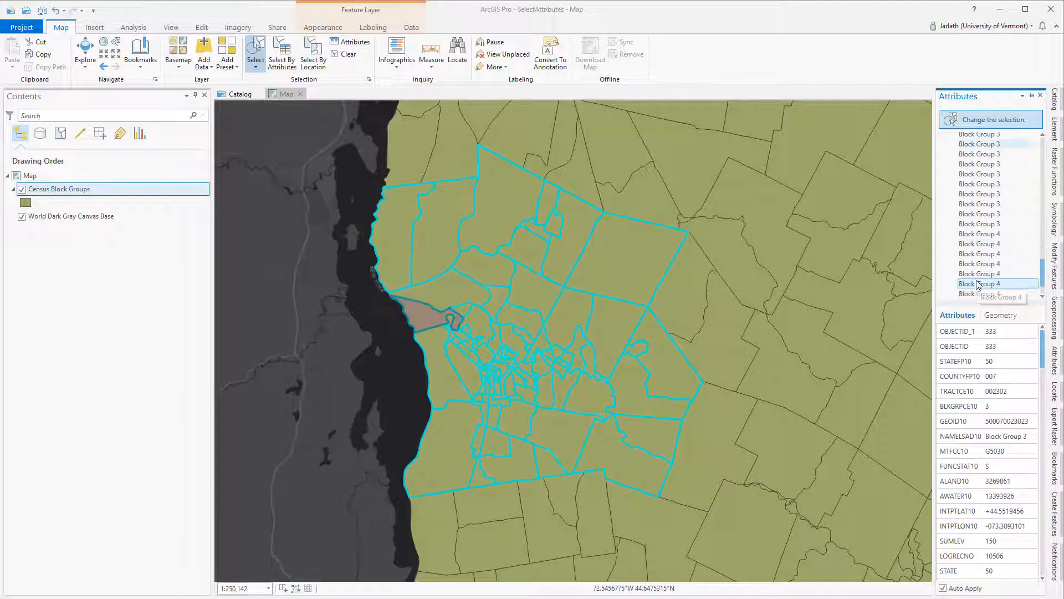
{"action": "left_click", "coordinate": [980, 283]}
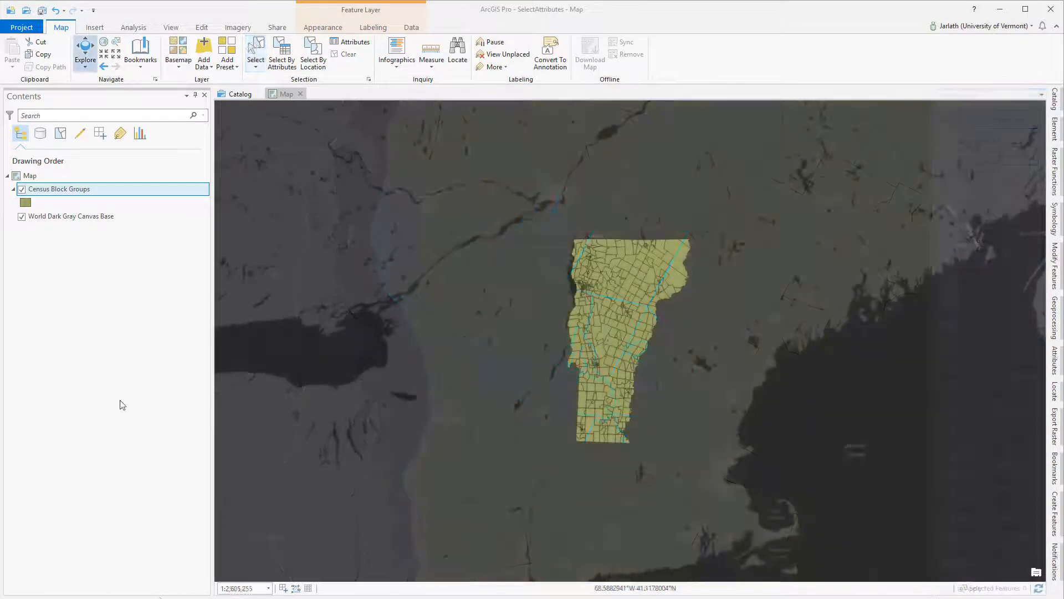
Sort the Census Block Groups attribute table by P0030001 descending.
{"action": "right_click", "coordinate": [60, 189]}
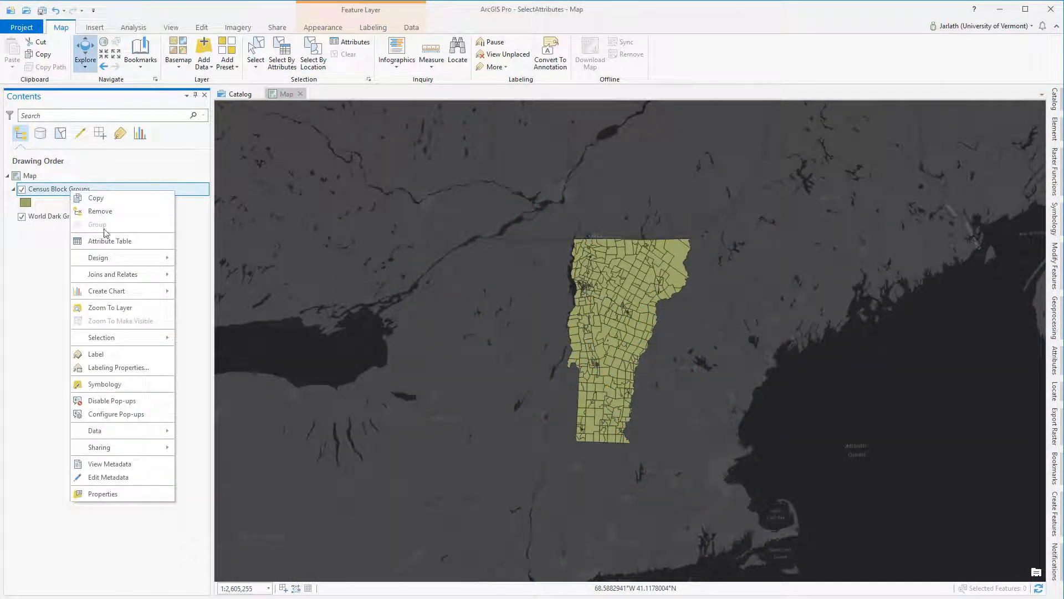
{"action": "left_click", "coordinate": [109, 241]}
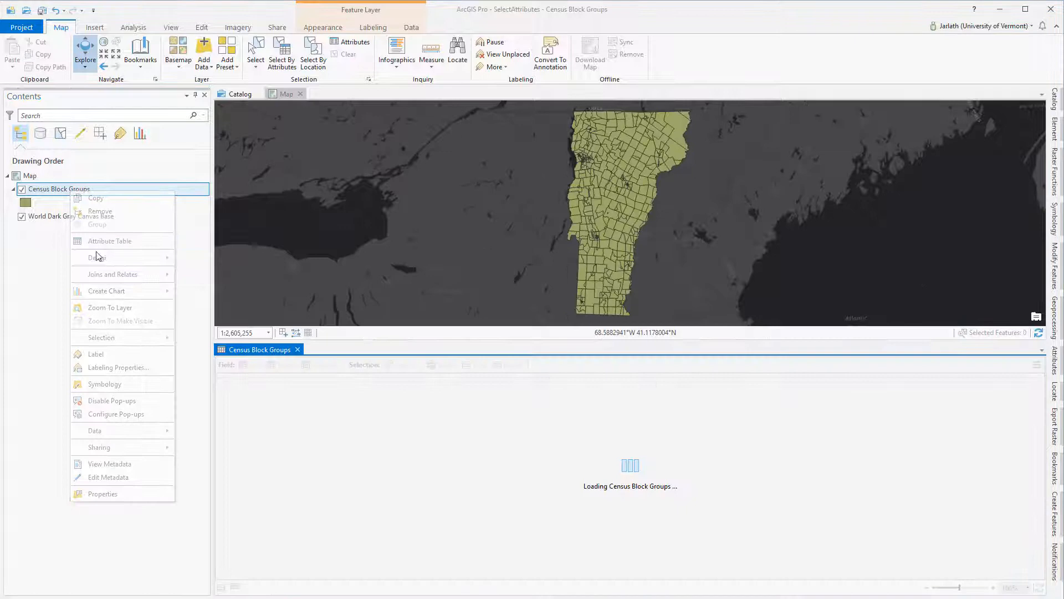
{"action": "left_click", "coordinate": [110, 241]}
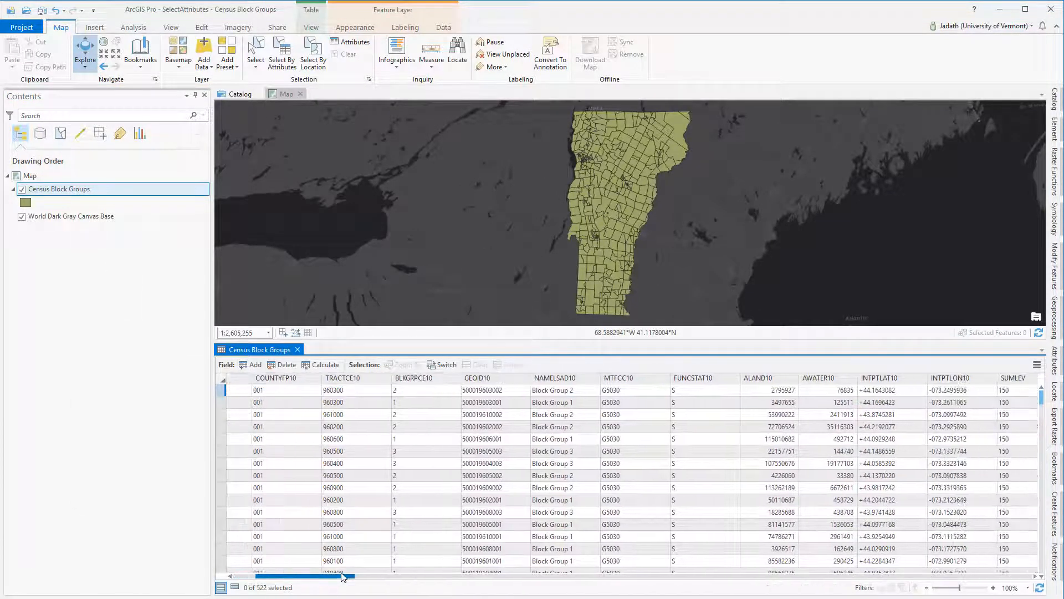
{"action": "scroll", "scroll_direction": "right", "scroll_amount": 3}
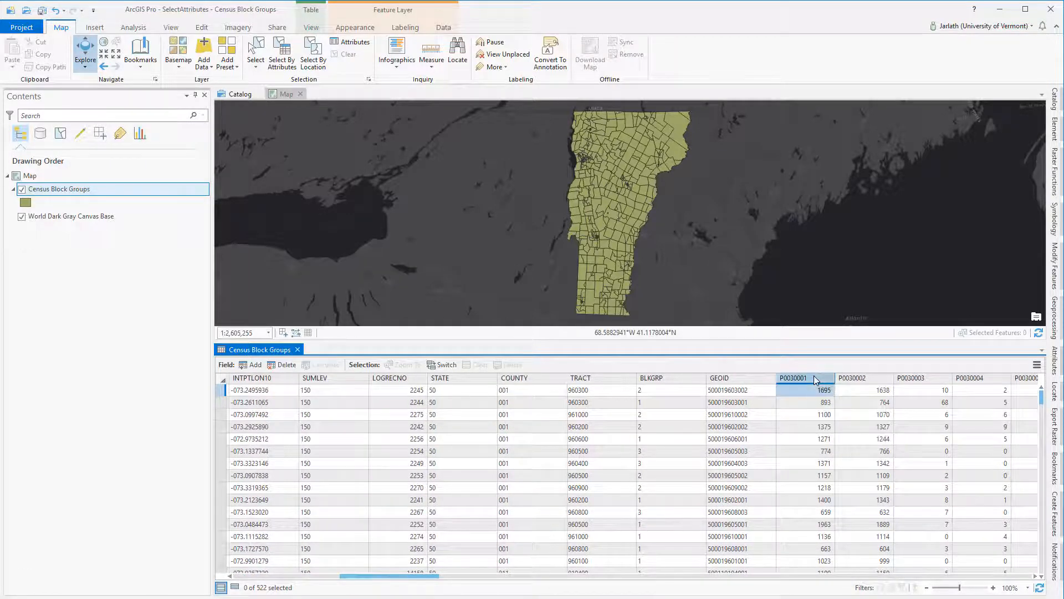
{"action": "right_click", "coordinate": [794, 378]}
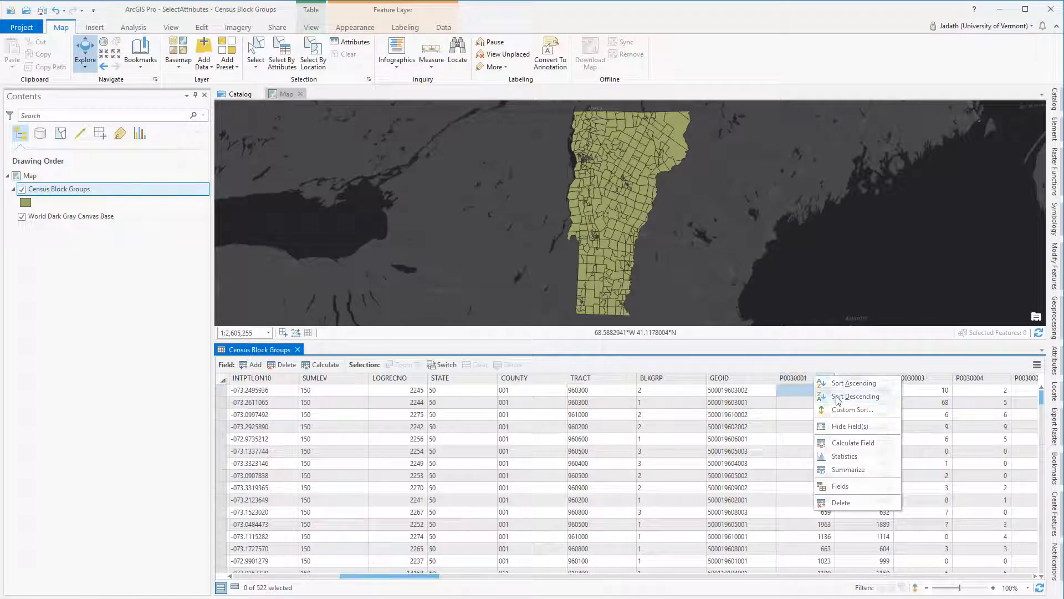
{"action": "left_click", "coordinate": [854, 397]}
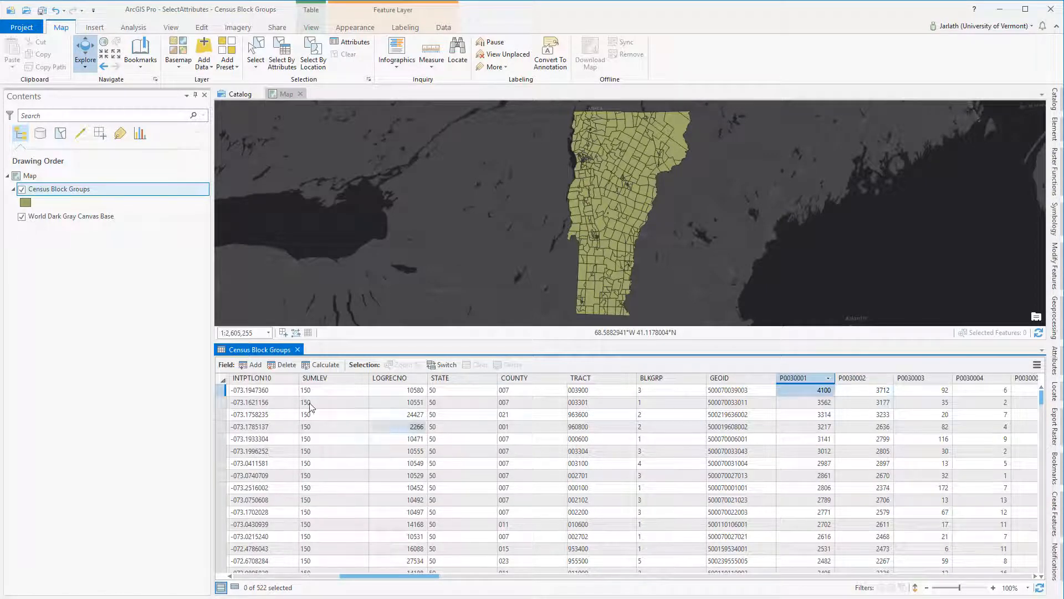
Select the top-population rows (largest, 3314, 3012) one by one to spot them on the map.
{"action": "left_click", "coordinate": [219, 389]}
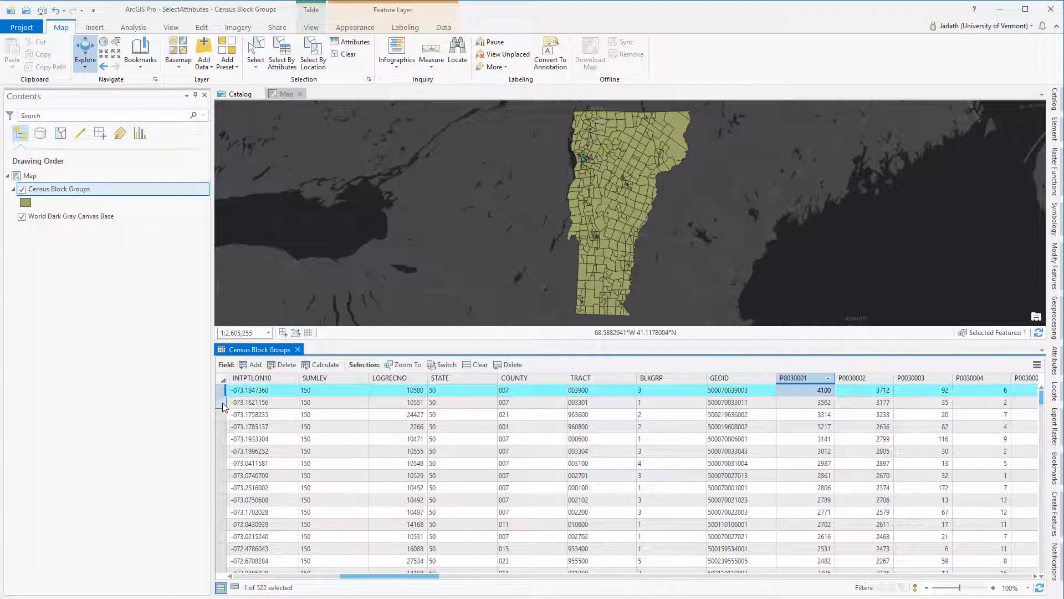
{"action": "left_click", "coordinate": [224, 414]}
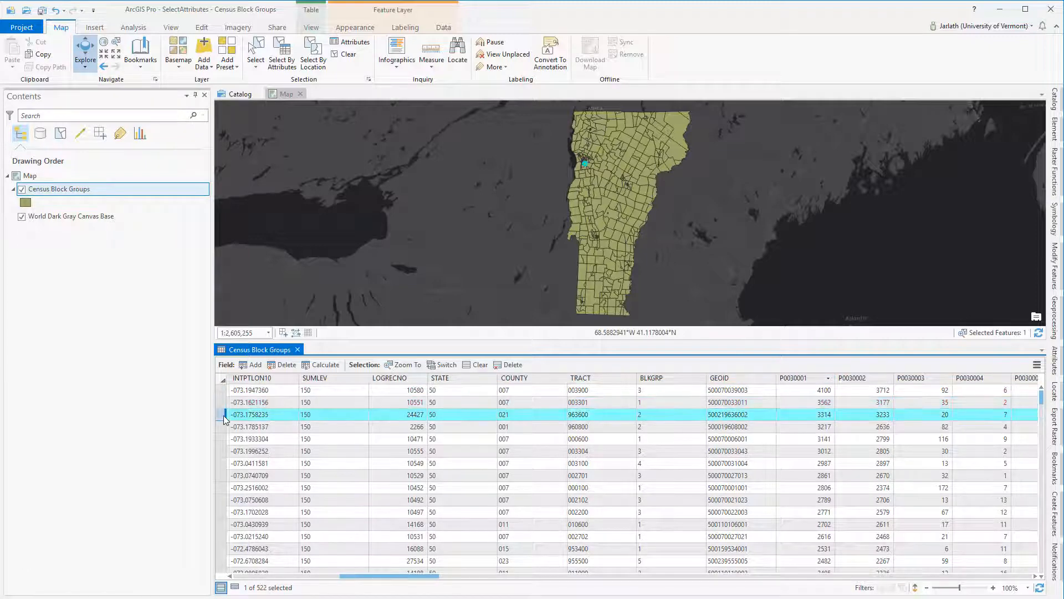
{"action": "left_click", "coordinate": [228, 439]}
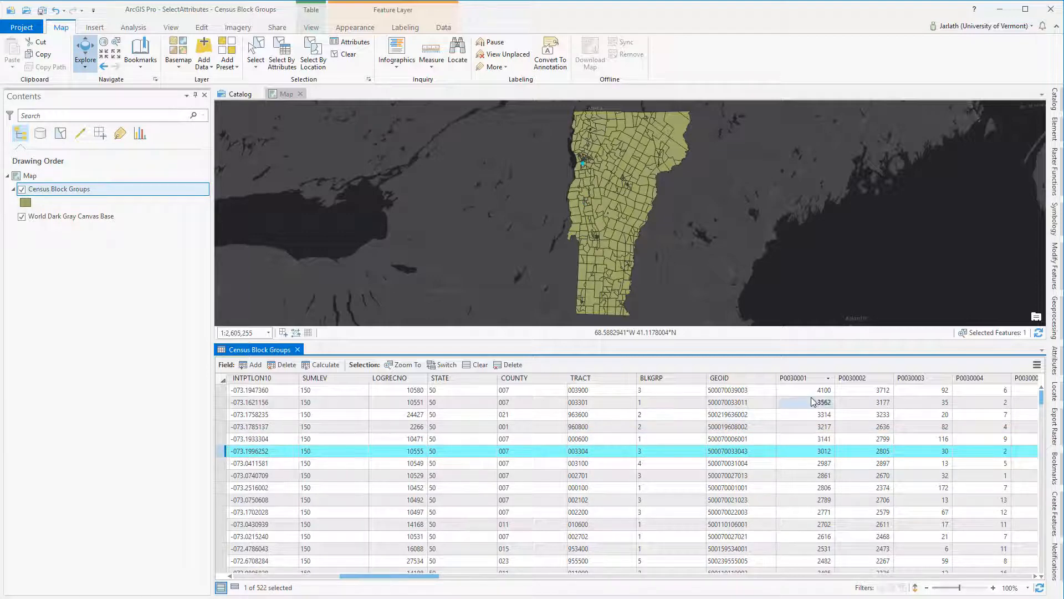
Chart the statistics of the P0030001 field as a distribution histogram.
{"action": "left_click", "coordinate": [827, 377]}
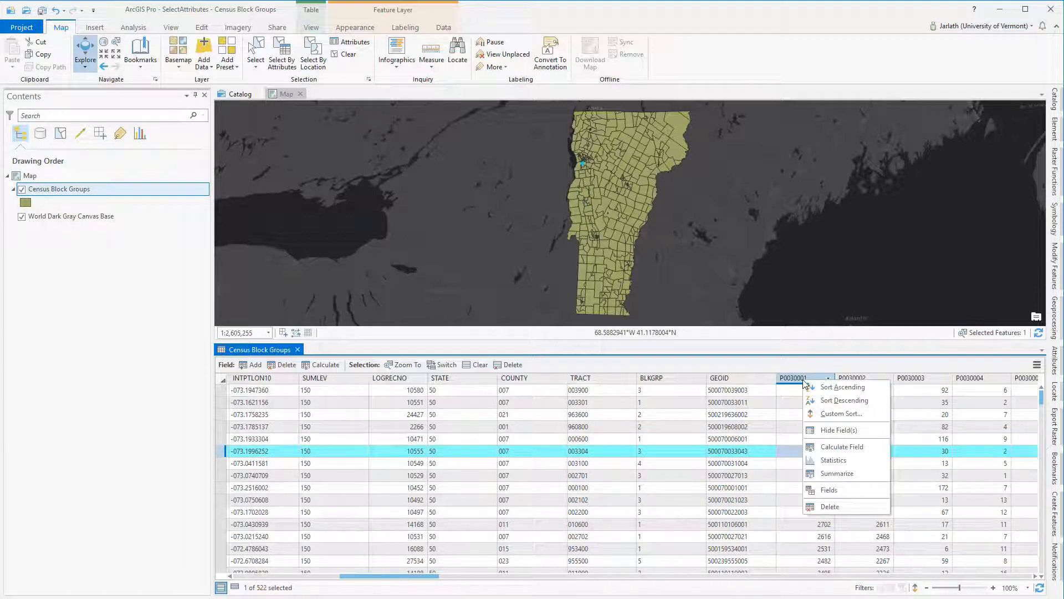
{"action": "mouse_move", "coordinate": [833, 460]}
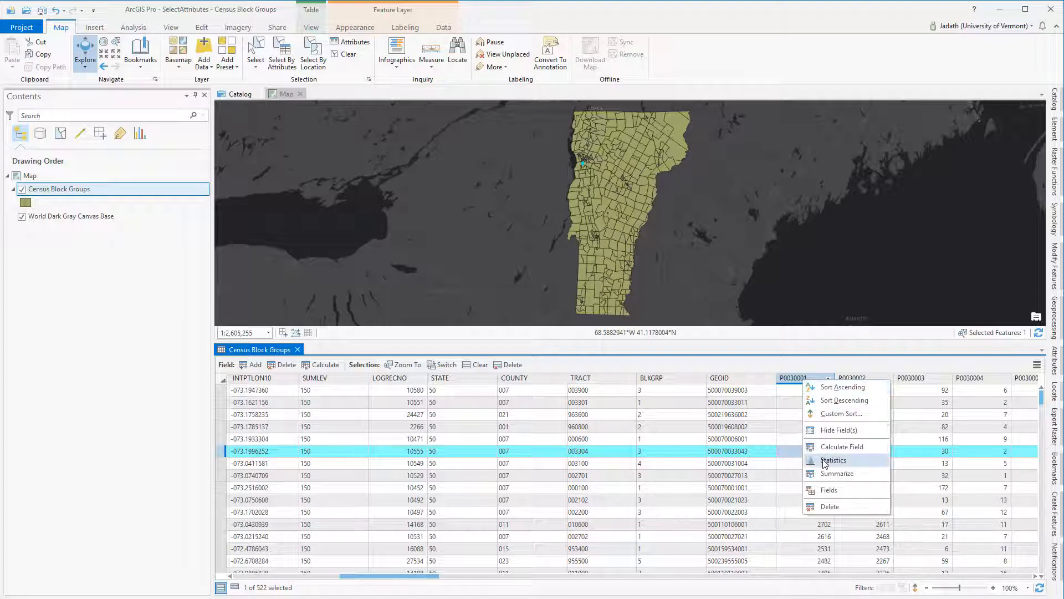
{"action": "left_click", "coordinate": [843, 445]}
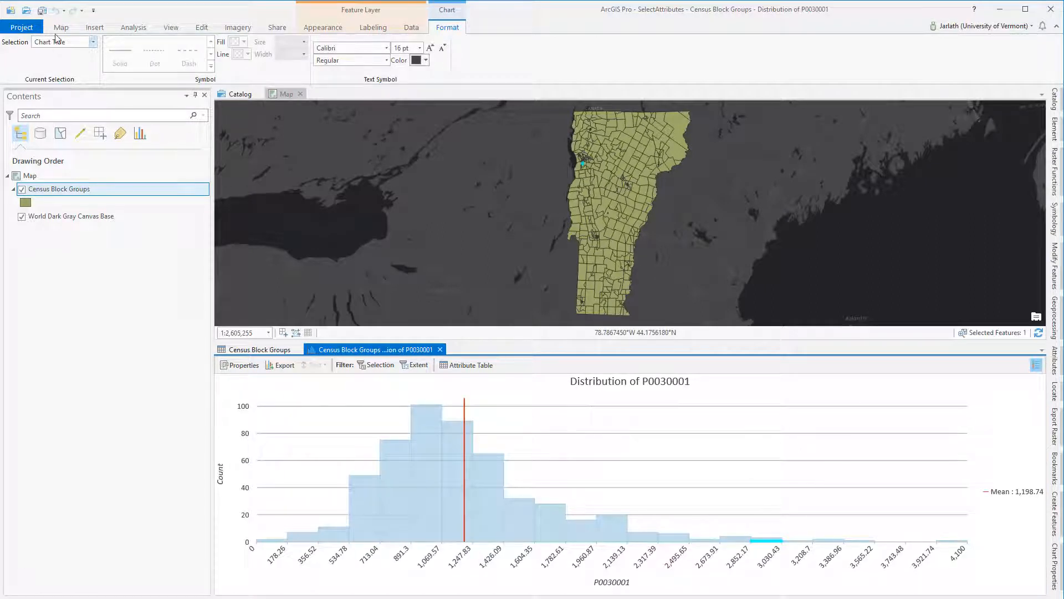
{"action": "left_click", "coordinate": [60, 26]}
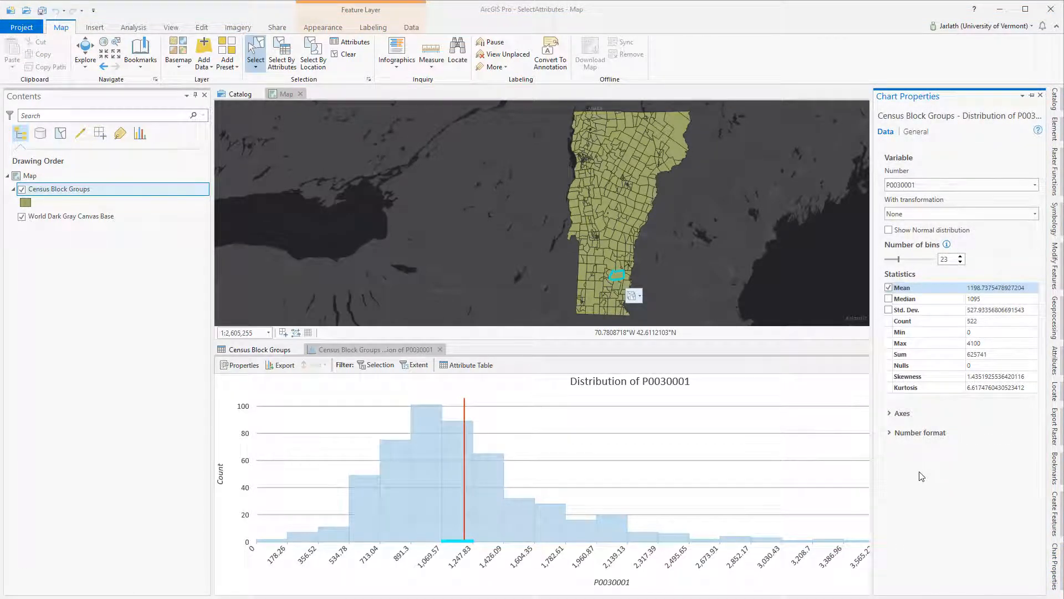
Mark median and standard deviation on the histogram, then close the chart and table.
{"action": "left_click", "coordinate": [890, 298]}
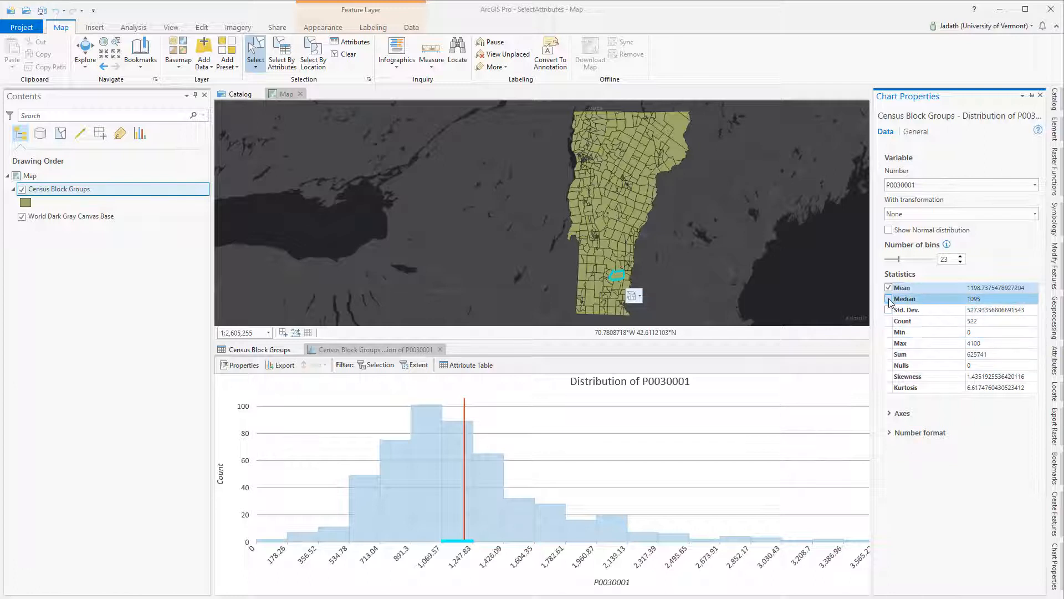
{"action": "left_click", "coordinate": [889, 310]}
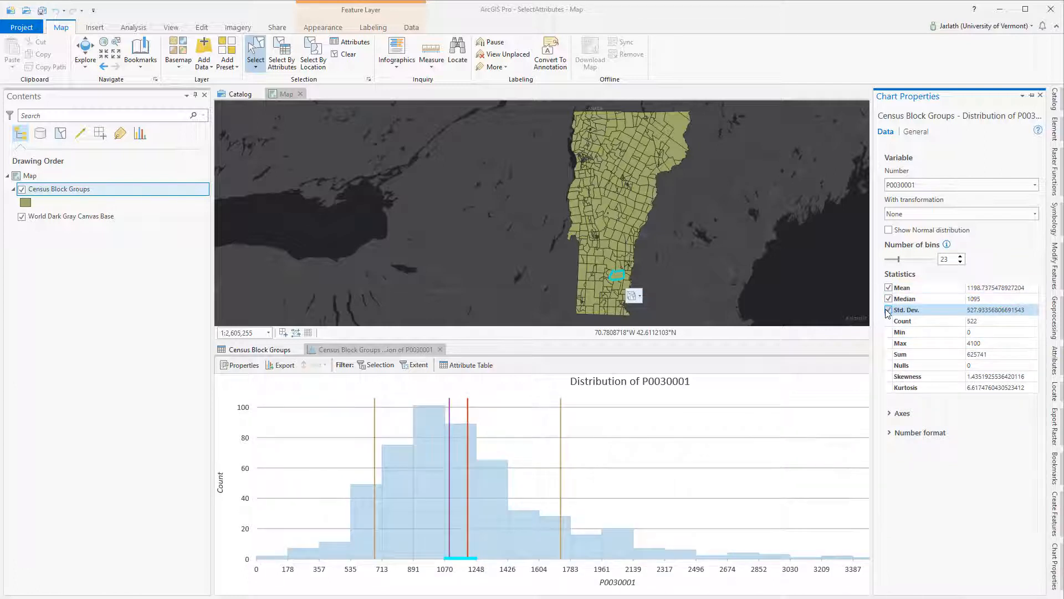
{"action": "left_click", "coordinate": [889, 309]}
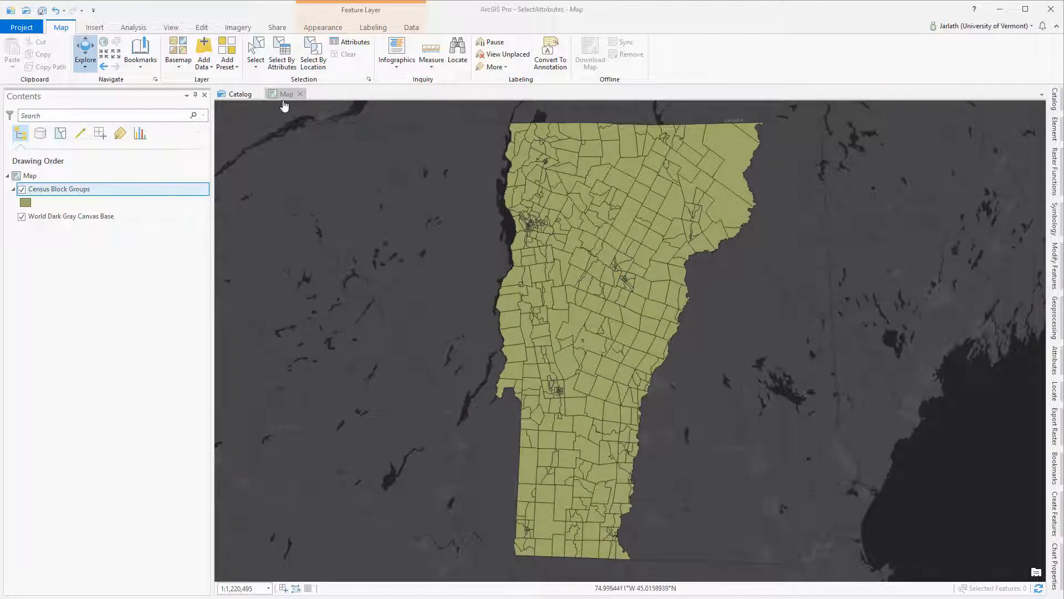
{"action": "mouse_move", "coordinate": [281, 55]}
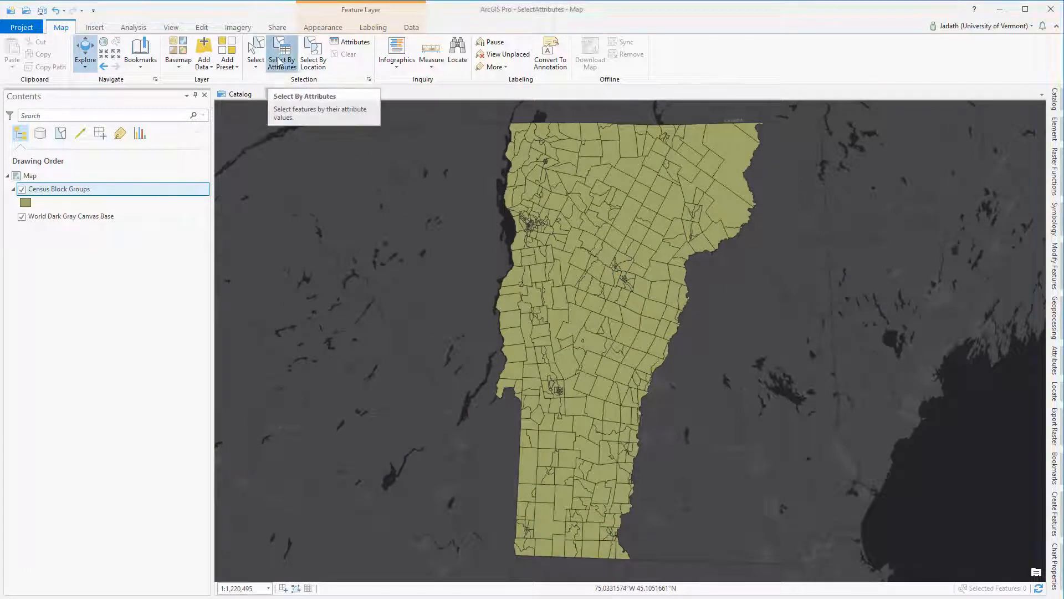
Build a Select By Attributes clause P0030001 is Greater Than or Equal to 1000.
{"action": "left_click", "coordinate": [281, 53]}
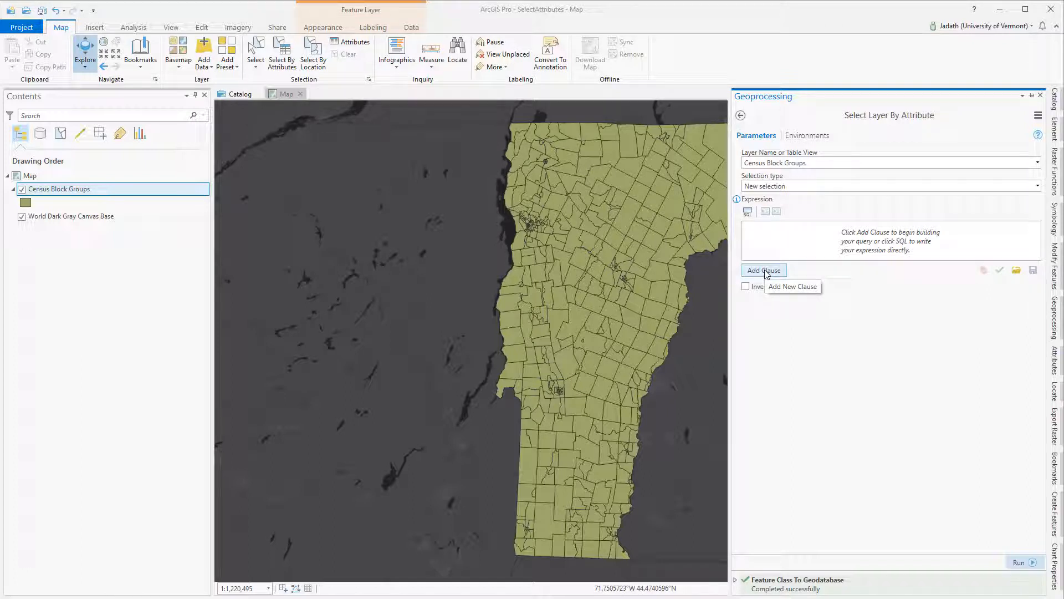
{"action": "left_click", "coordinate": [762, 270]}
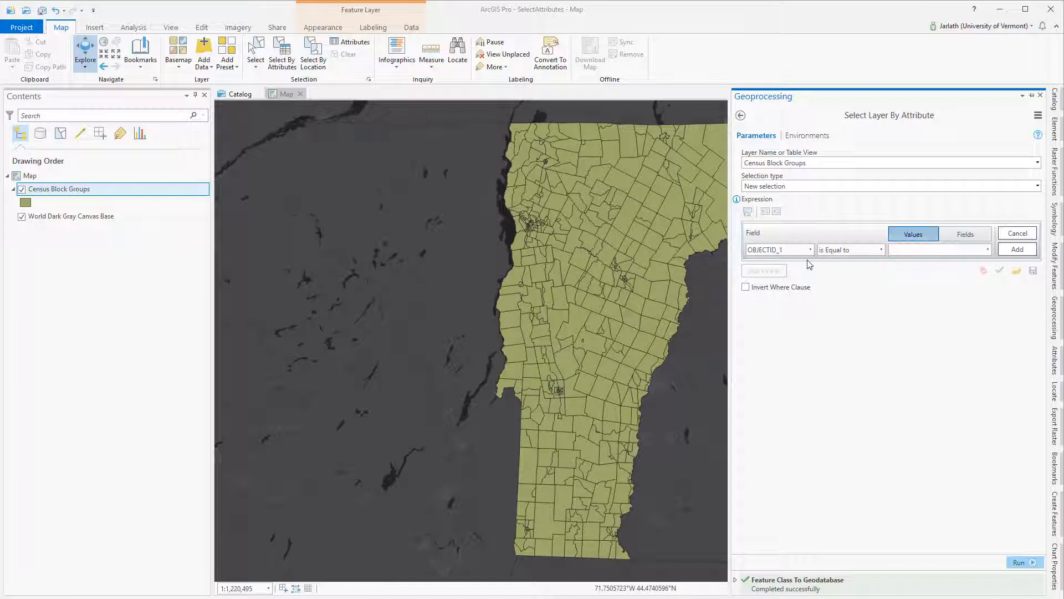
{"action": "left_click", "coordinate": [809, 249]}
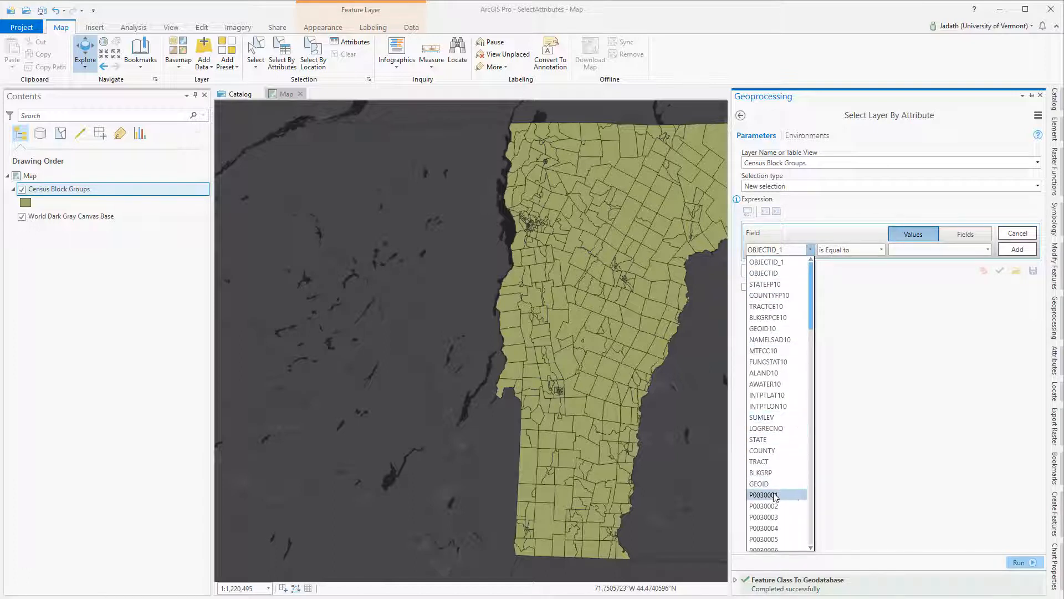
{"action": "left_click", "coordinate": [764, 495]}
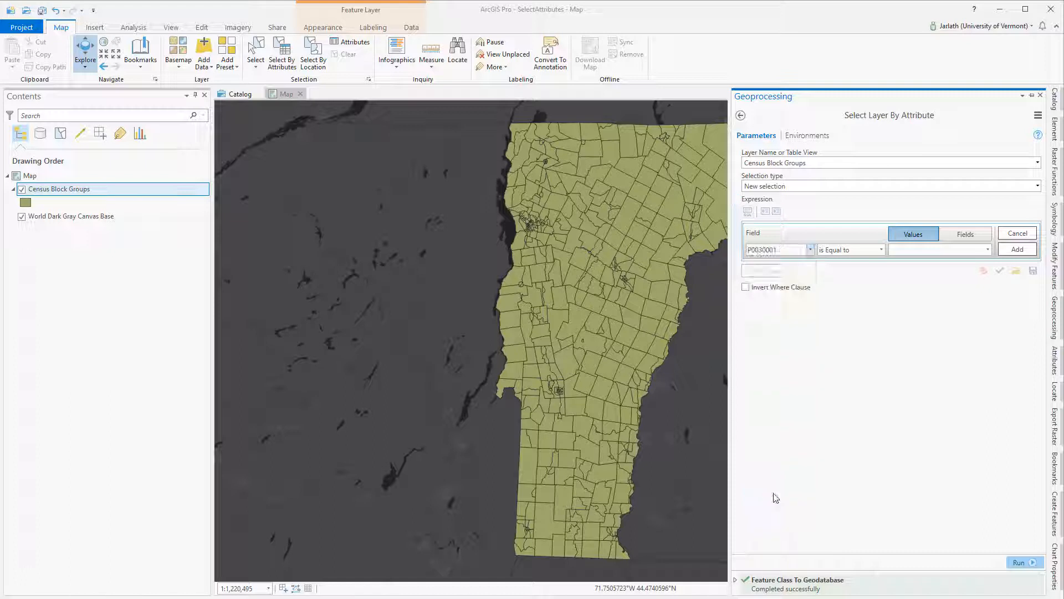
{"action": "left_click", "coordinate": [849, 250]}
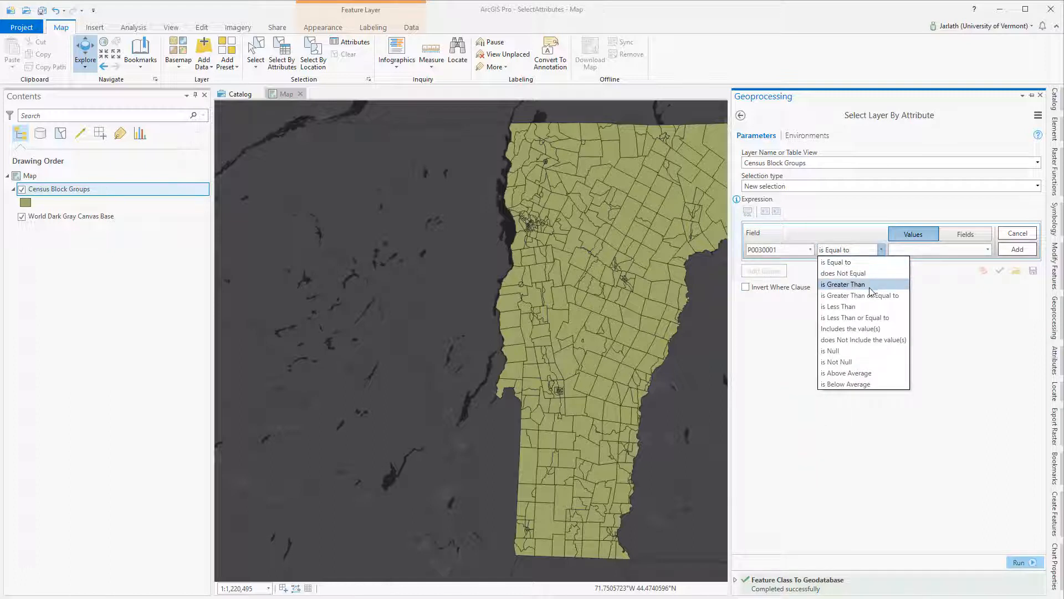
{"action": "left_click", "coordinate": [861, 295]}
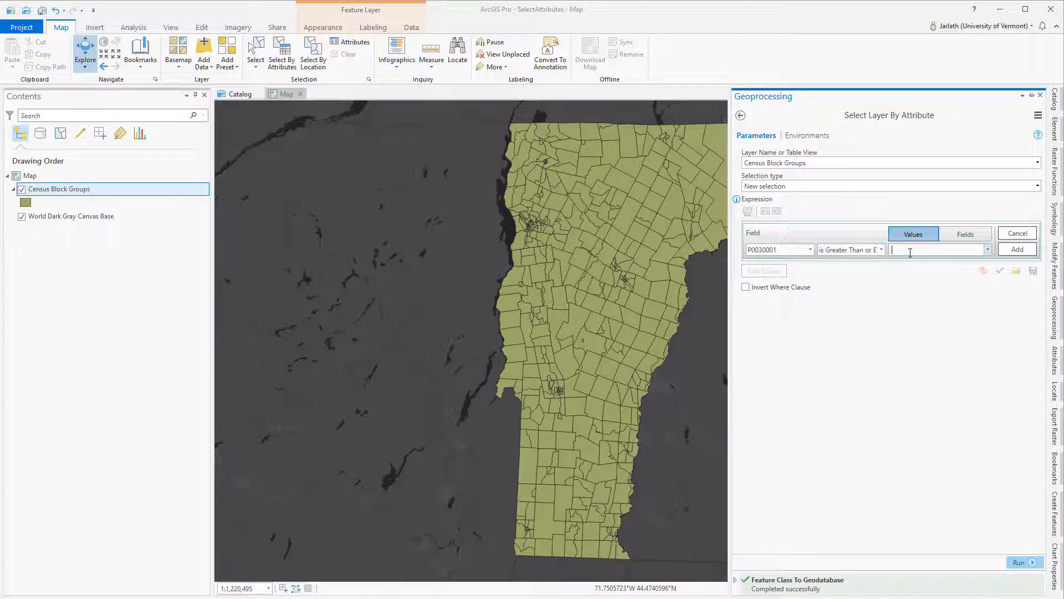
{"action": "type", "text": "1000"}
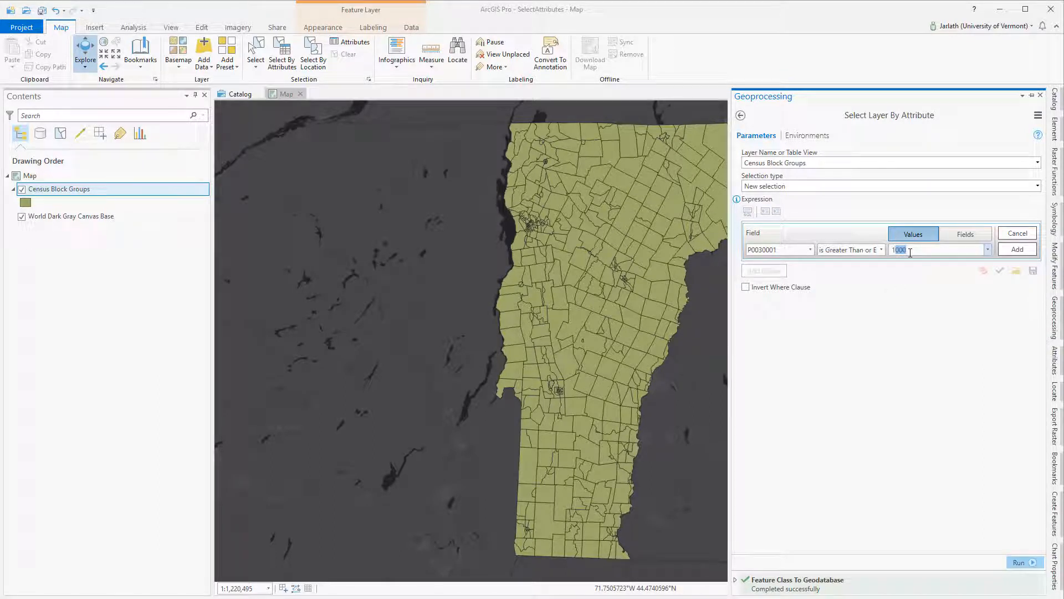
Add and verify the clause, then run it to select block groups with population ≥ 1000.
{"action": "left_click", "coordinate": [1017, 249]}
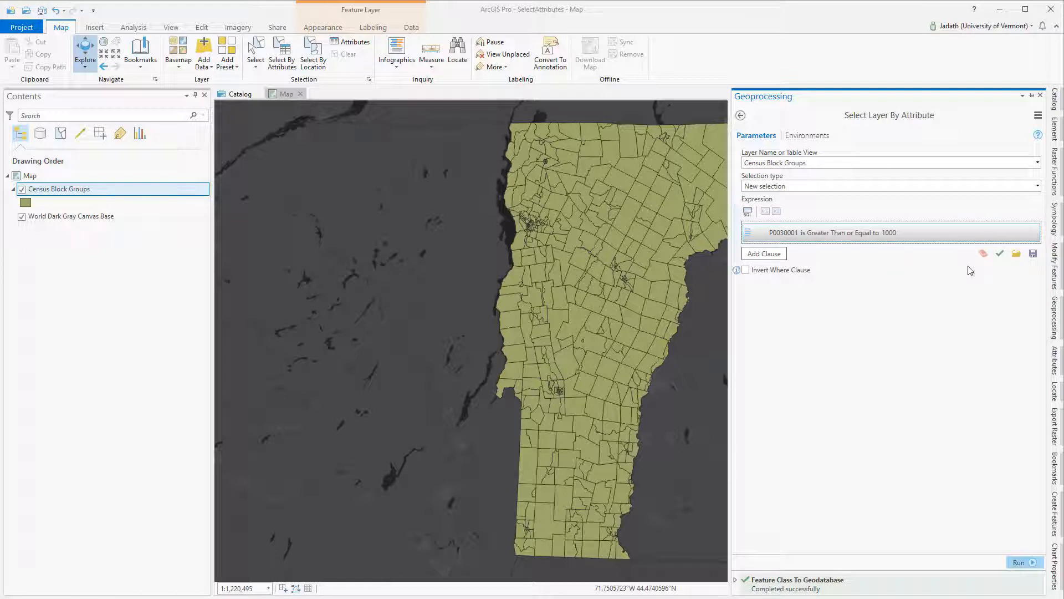
{"action": "left_click", "coordinate": [999, 253]}
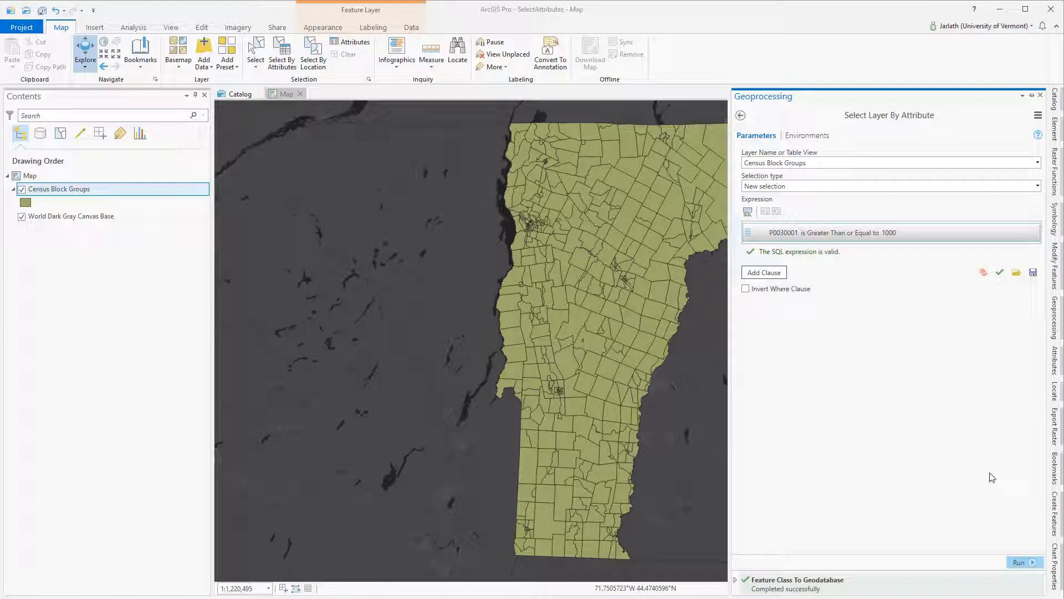
{"action": "left_click", "coordinate": [1018, 562]}
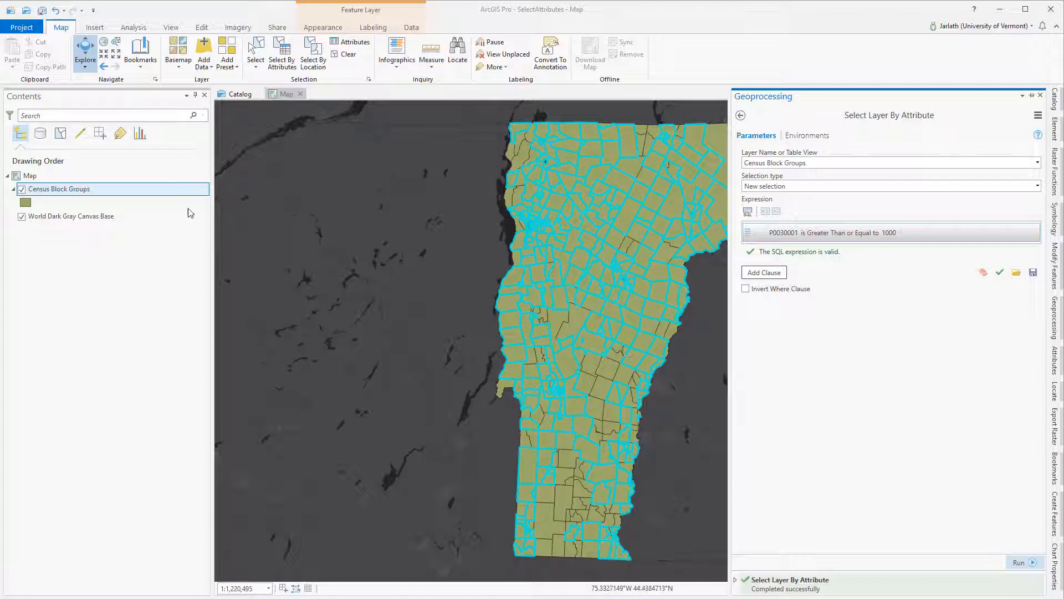
Confirm 313 of 522 selected in the attribute table, switching the selection and back.
{"action": "right_click", "coordinate": [60, 189]}
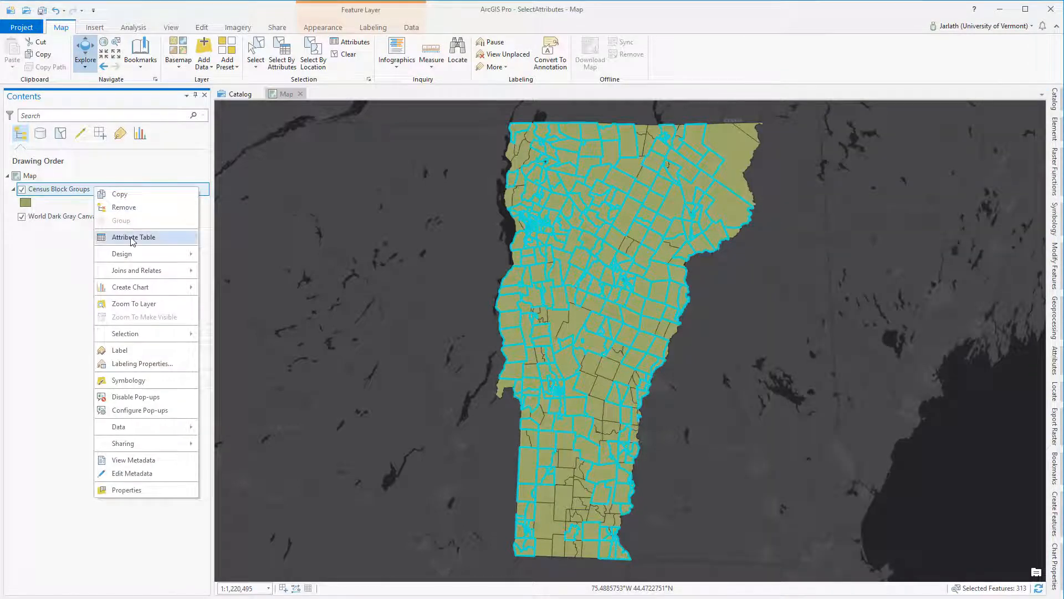
{"action": "left_click", "coordinate": [133, 237]}
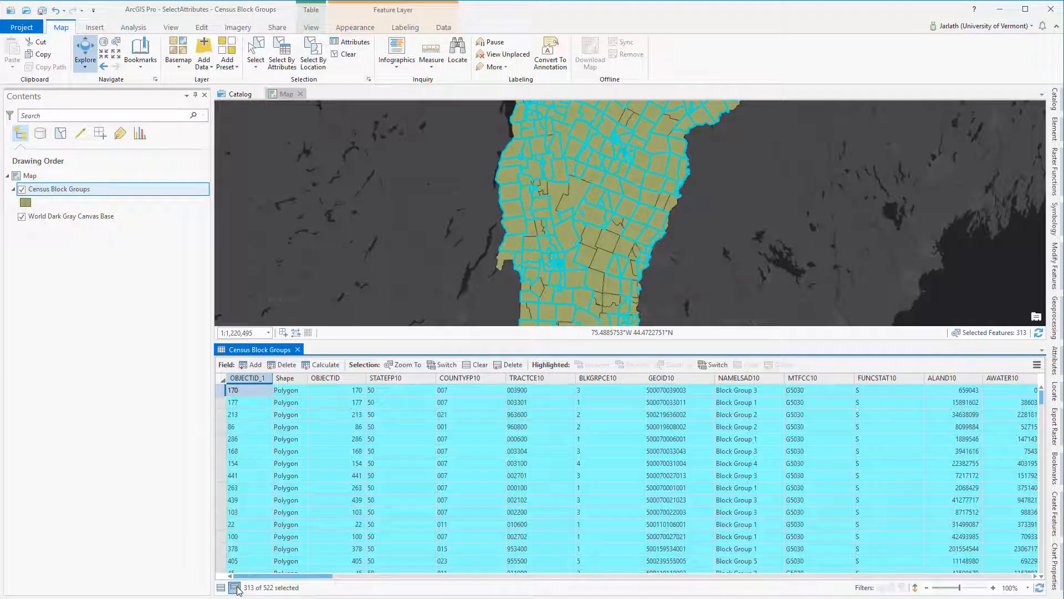
{"action": "left_click", "coordinate": [220, 587]}
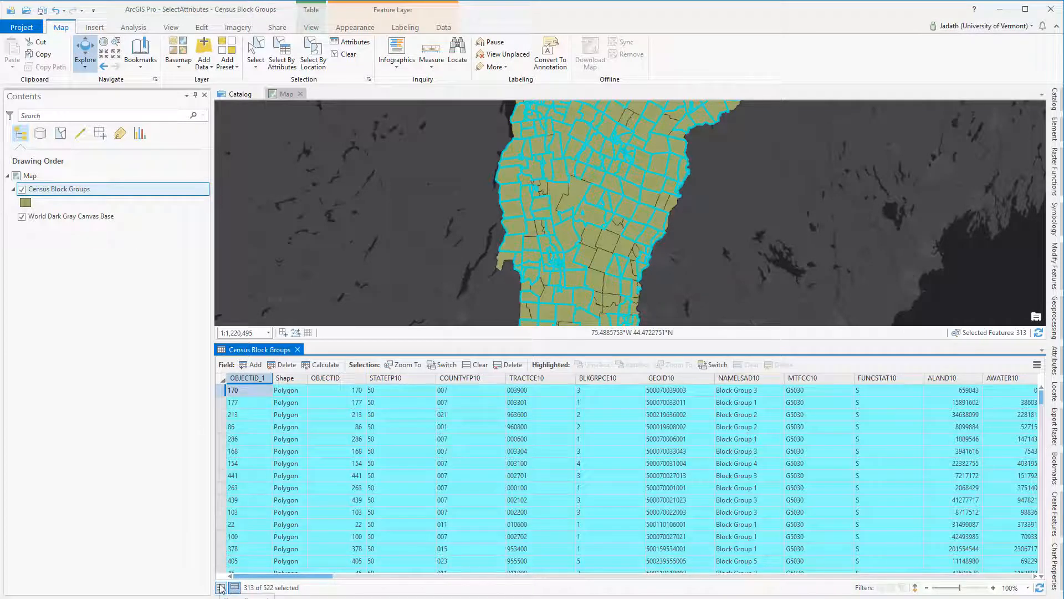
{"action": "left_click", "coordinate": [446, 365]}
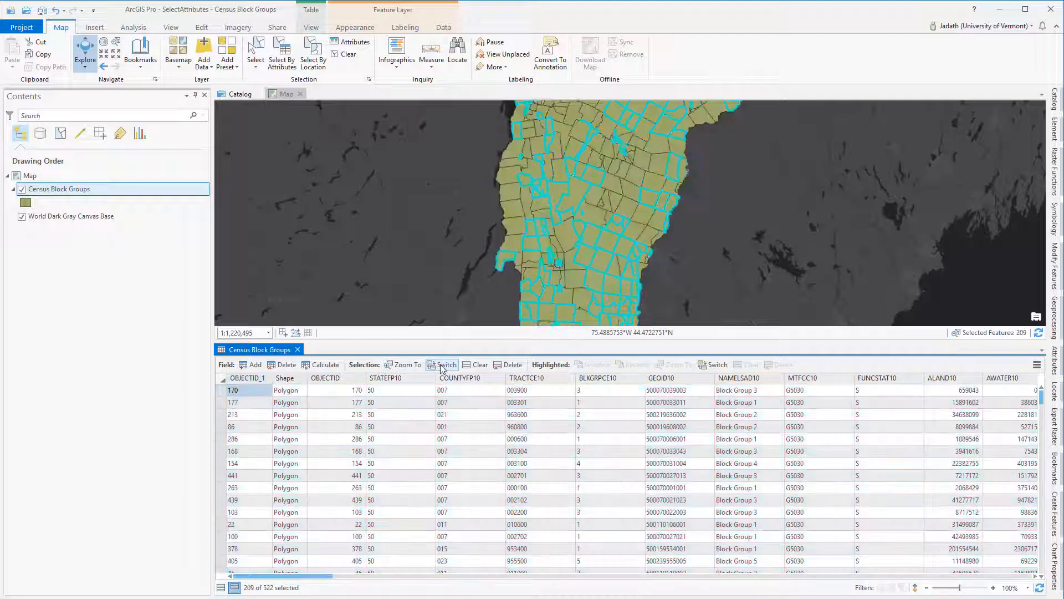
{"action": "left_click", "coordinate": [443, 365]}
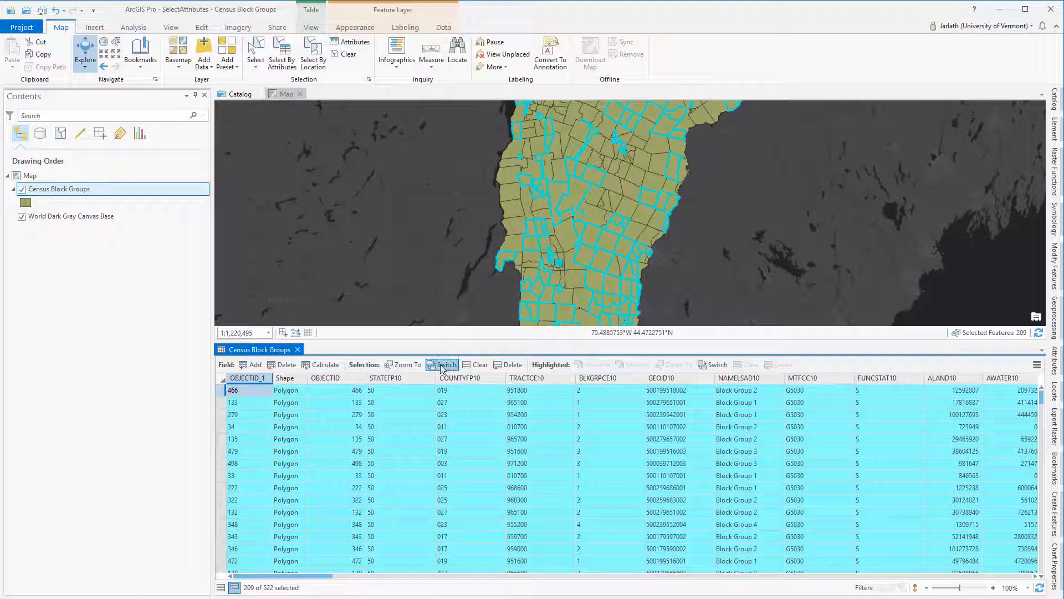
{"action": "left_click", "coordinate": [441, 364]}
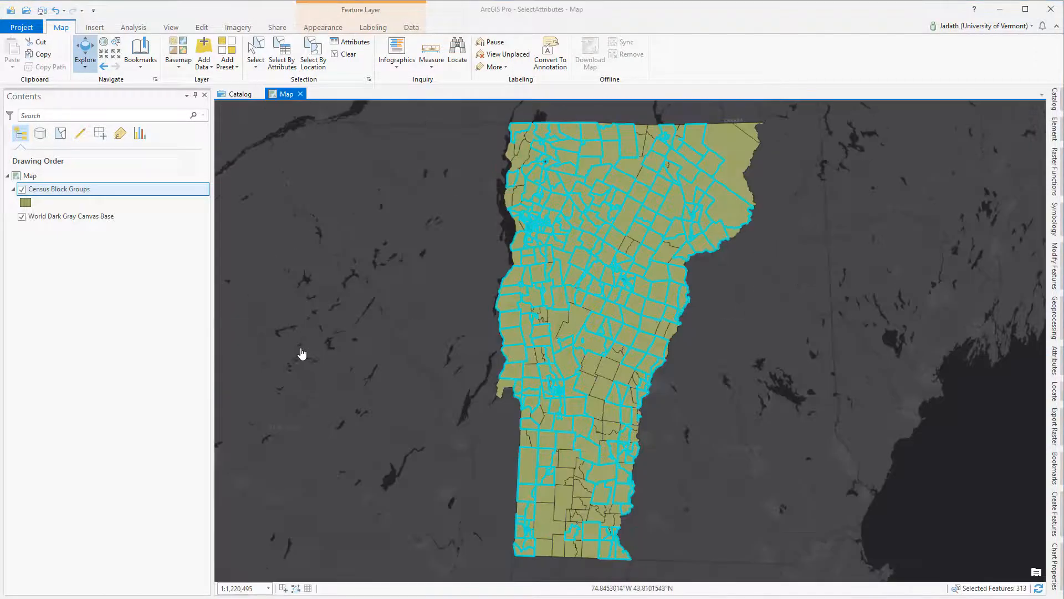
Make a 'Census Block Groups Population > 1000' layer from the selection, clear it and hide the original.
{"action": "right_click", "coordinate": [59, 189]}
{"action": "type", "text": "Census Block Groups Population > 1000"}
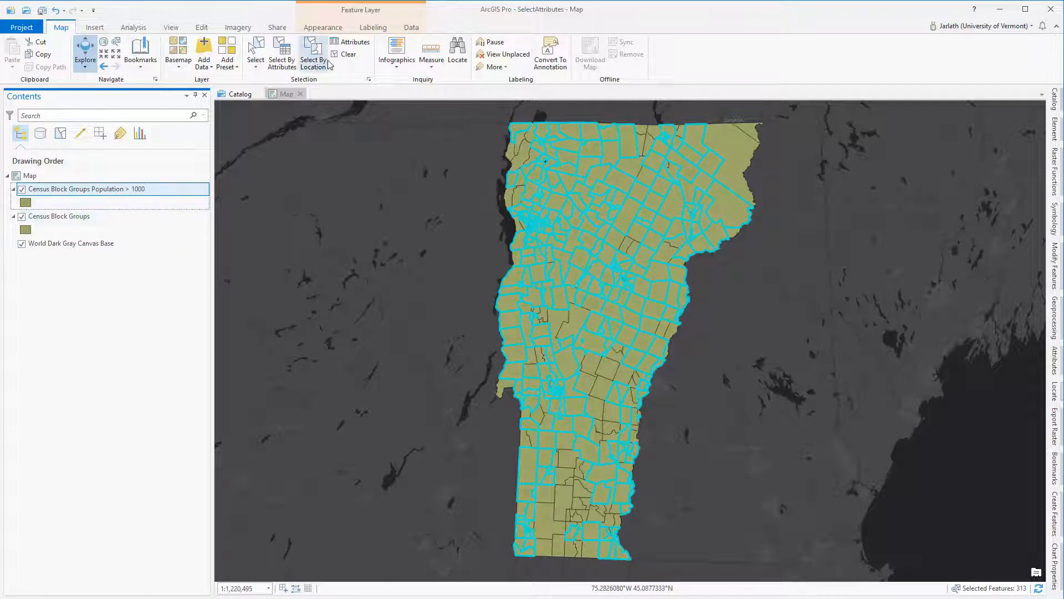
{"action": "left_click", "coordinate": [348, 54]}
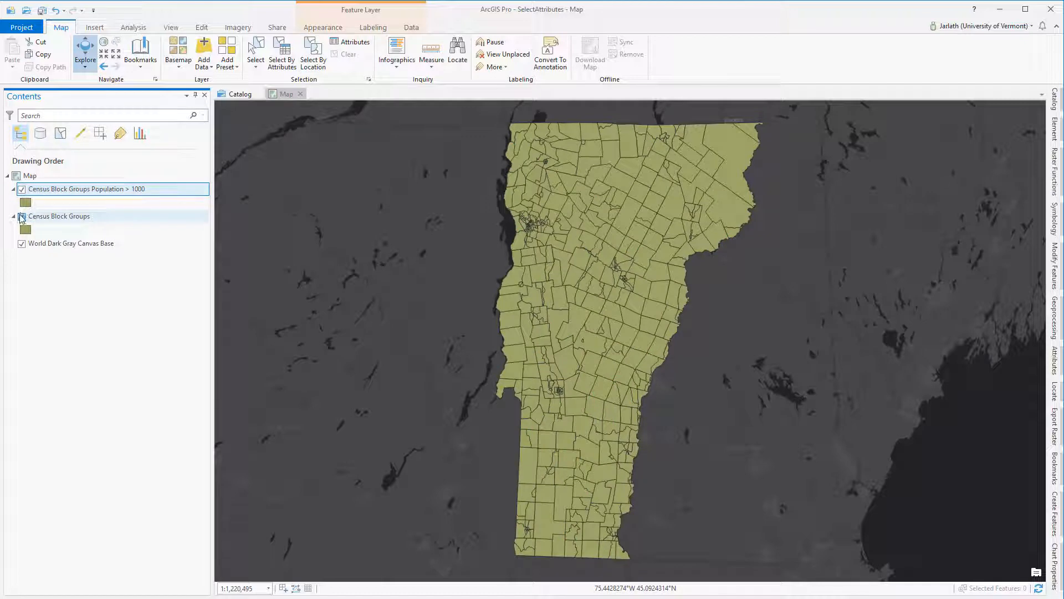
{"action": "left_click", "coordinate": [25, 201]}
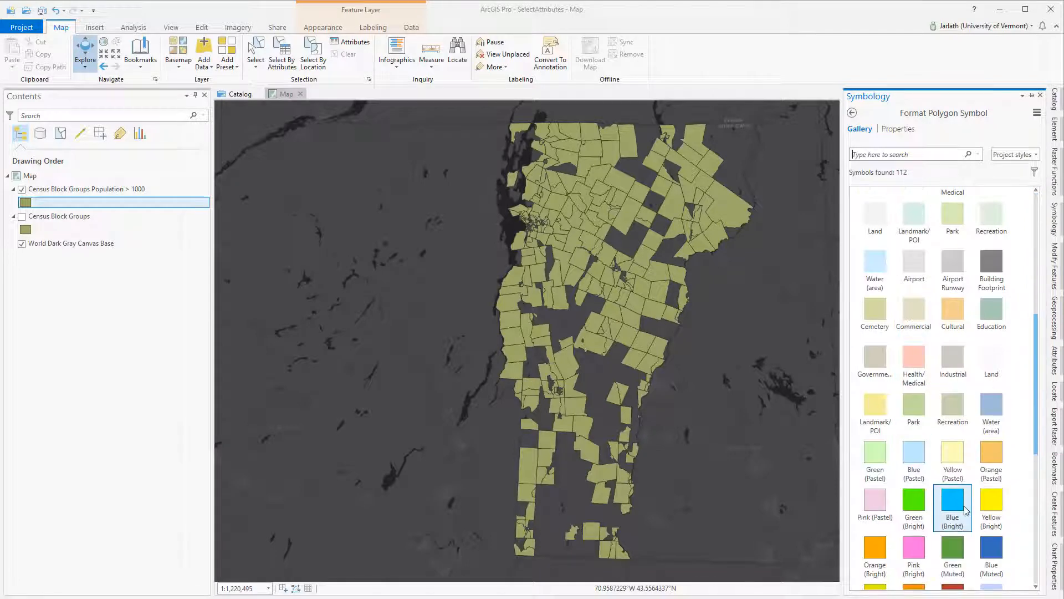
Apply the Blue (Bright) fill to the Population > 1000 layer.
{"action": "left_click", "coordinate": [953, 500]}
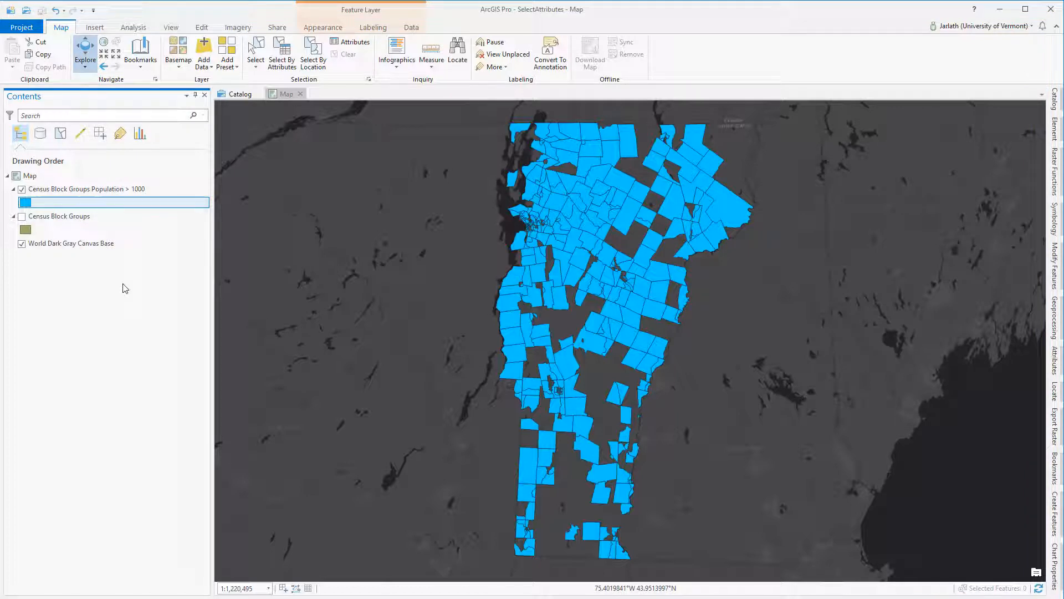
{"action": "left_click", "coordinate": [81, 188]}
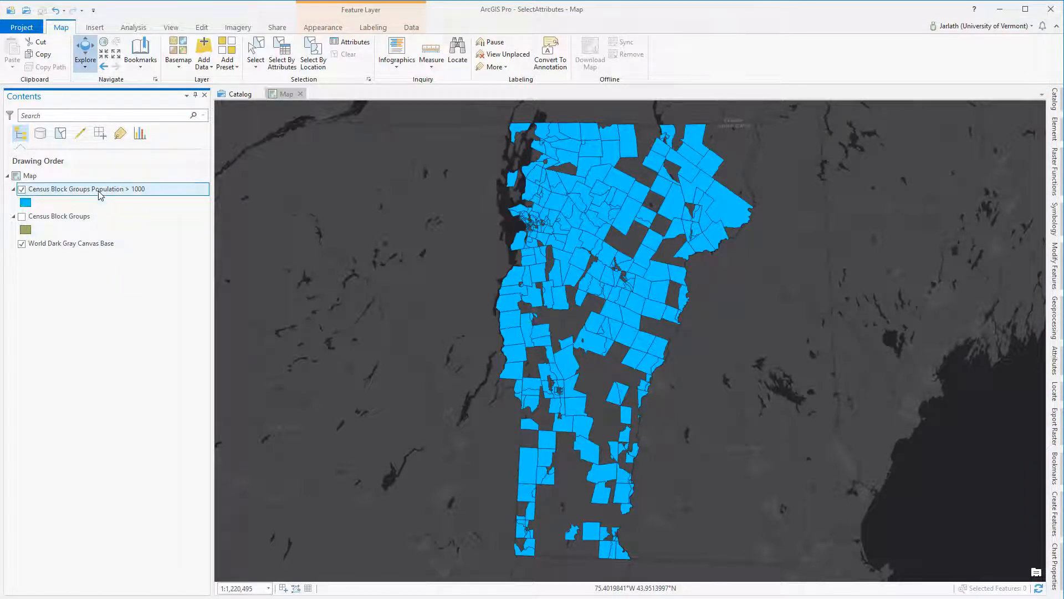
Review the Population > 1000 layer's attribute table (313 records) and return to the statewide blue map.
{"action": "left_click", "coordinate": [138, 242]}
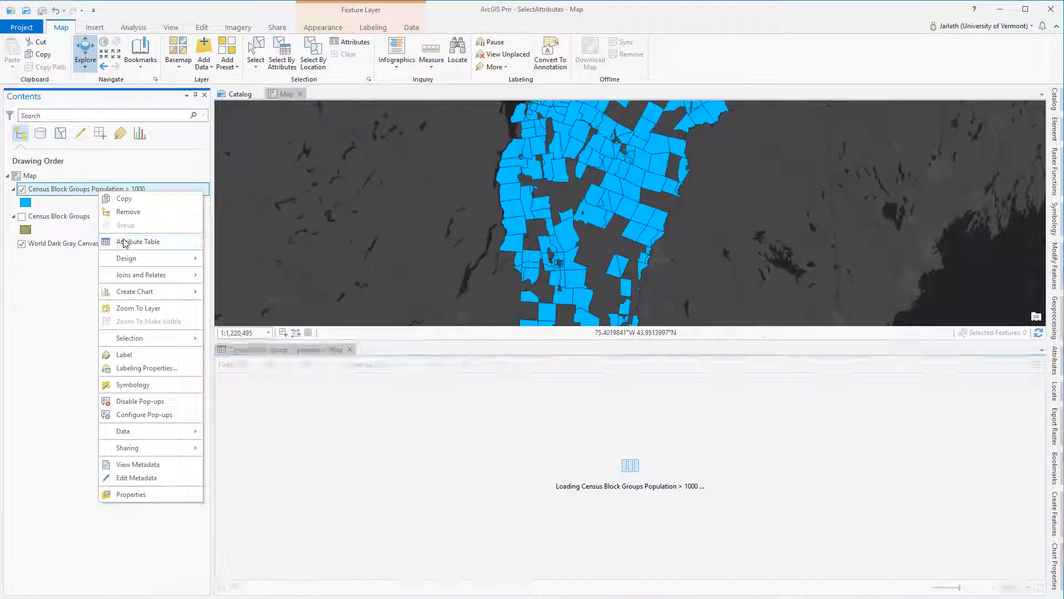
{"action": "left_click", "coordinate": [137, 240]}
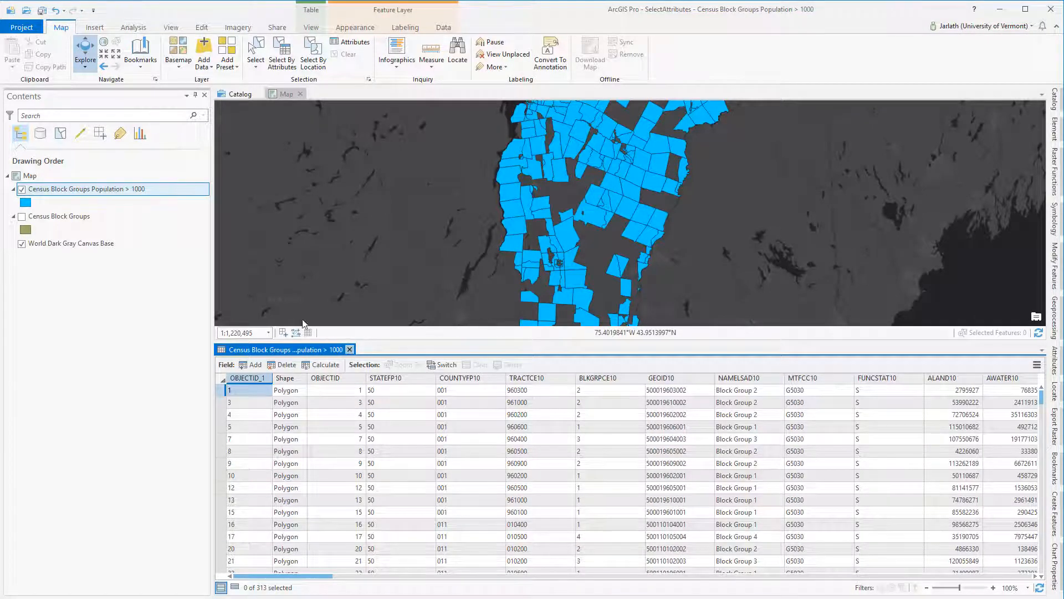
{"action": "right_click", "coordinate": [77, 188]}
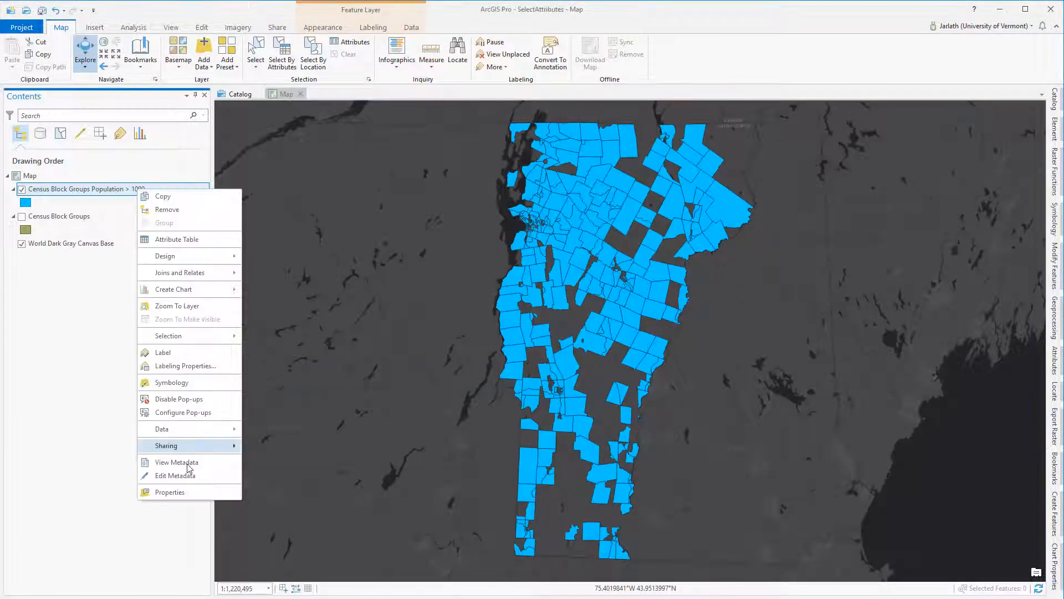
{"action": "left_click", "coordinate": [170, 493]}
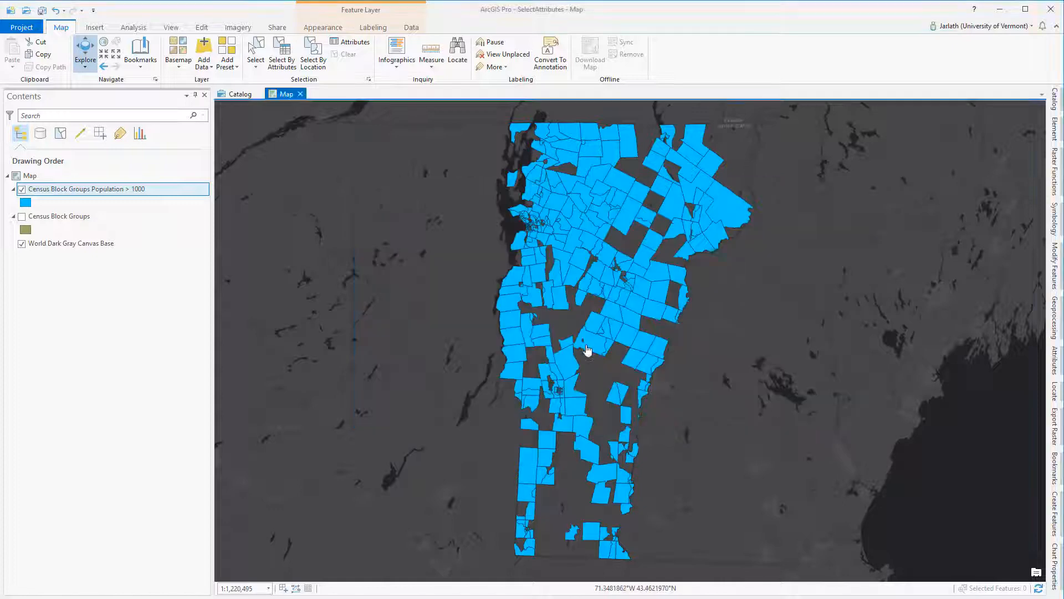
Check the Census Block Groups layer properties and start a new Select By Attributes query for it.
{"action": "right_click", "coordinate": [59, 216]}
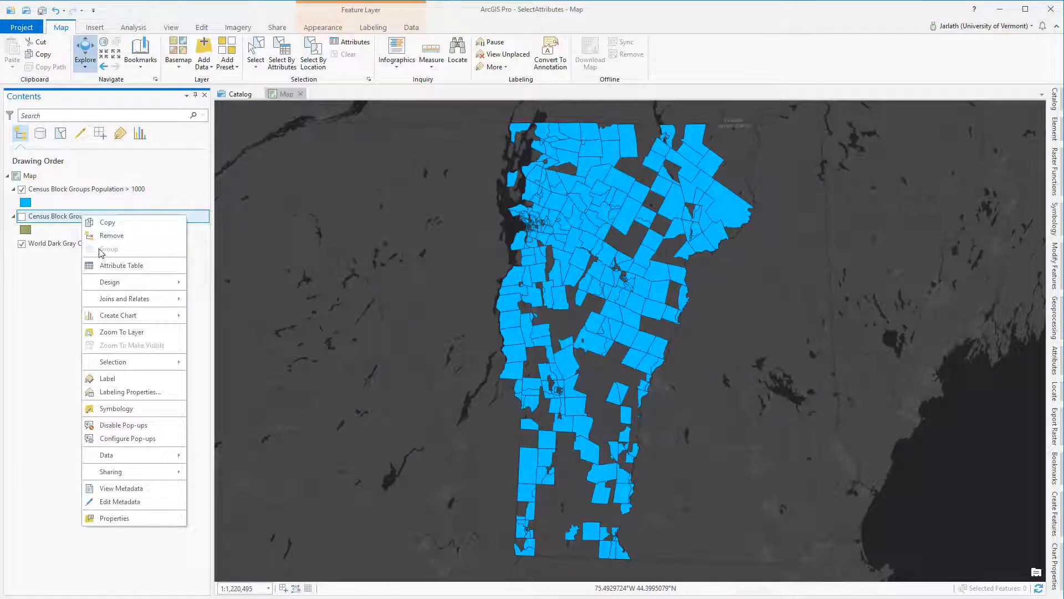
{"action": "mouse_move", "coordinate": [114, 518]}
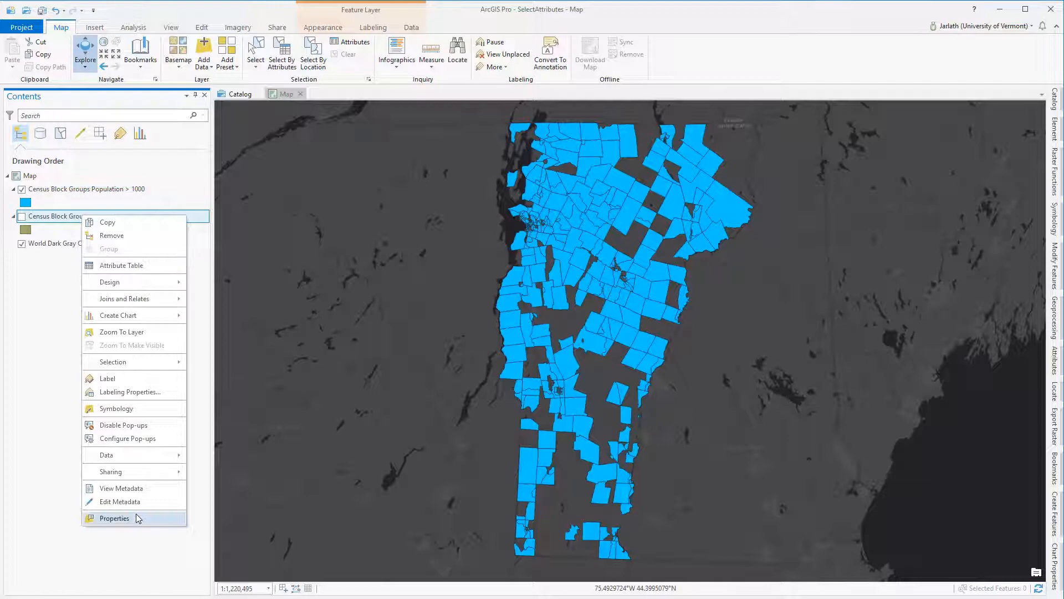
{"action": "left_click", "coordinate": [115, 518]}
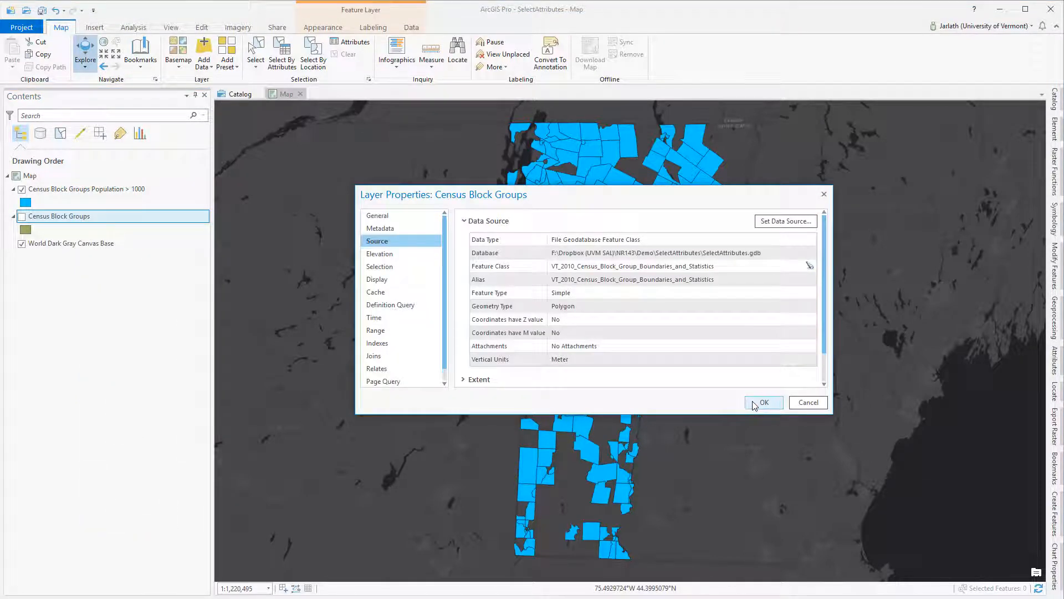
{"action": "left_click", "coordinate": [764, 402]}
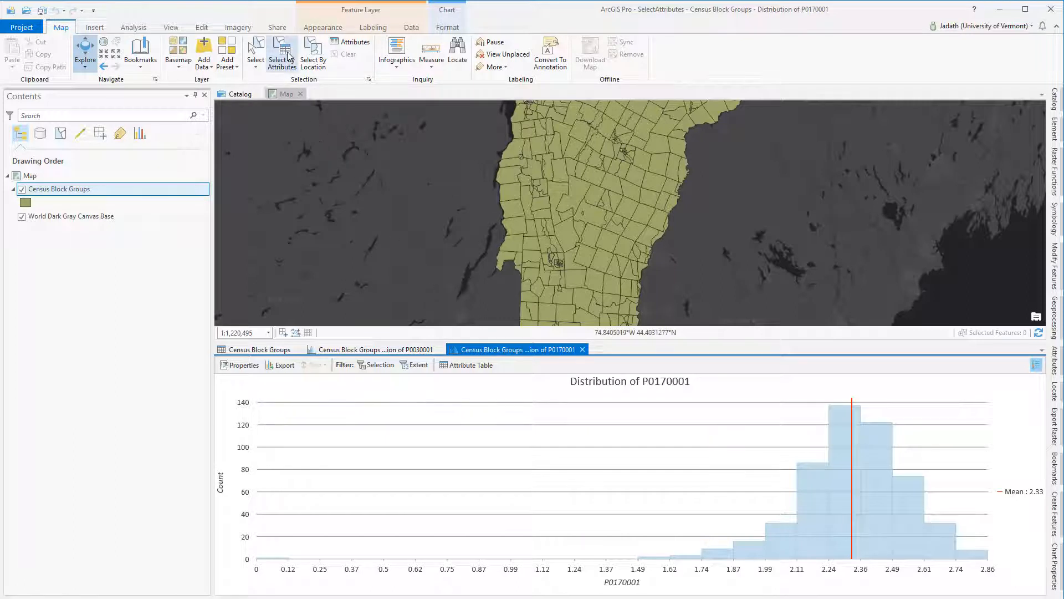
{"action": "left_click", "coordinate": [281, 53]}
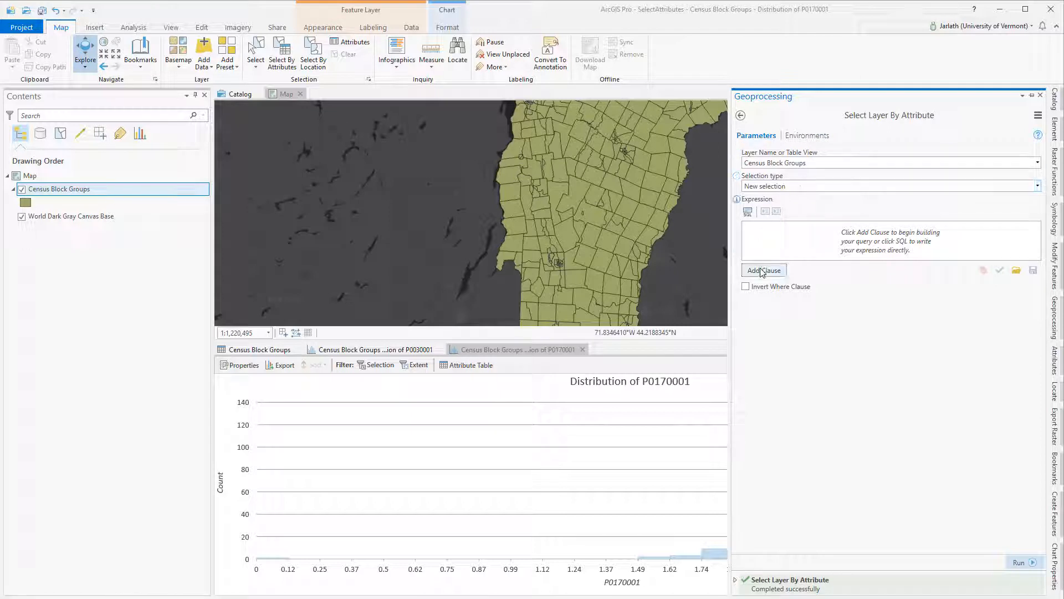
Add the clause 'P0030001 is Less Than 1200' to the selection expression.
{"action": "left_click", "coordinate": [763, 270]}
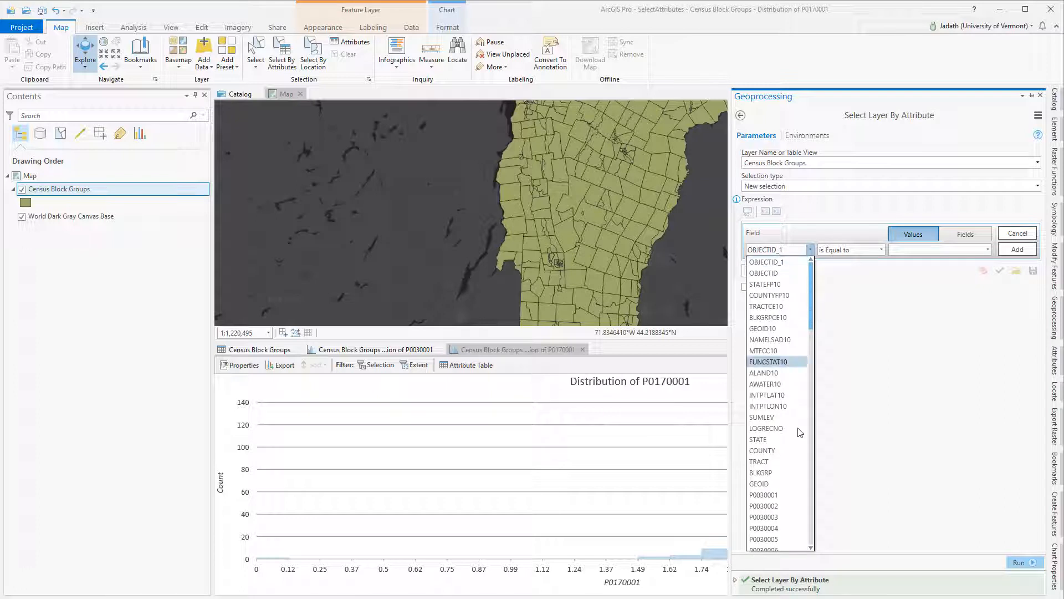
{"action": "left_click", "coordinate": [764, 495]}
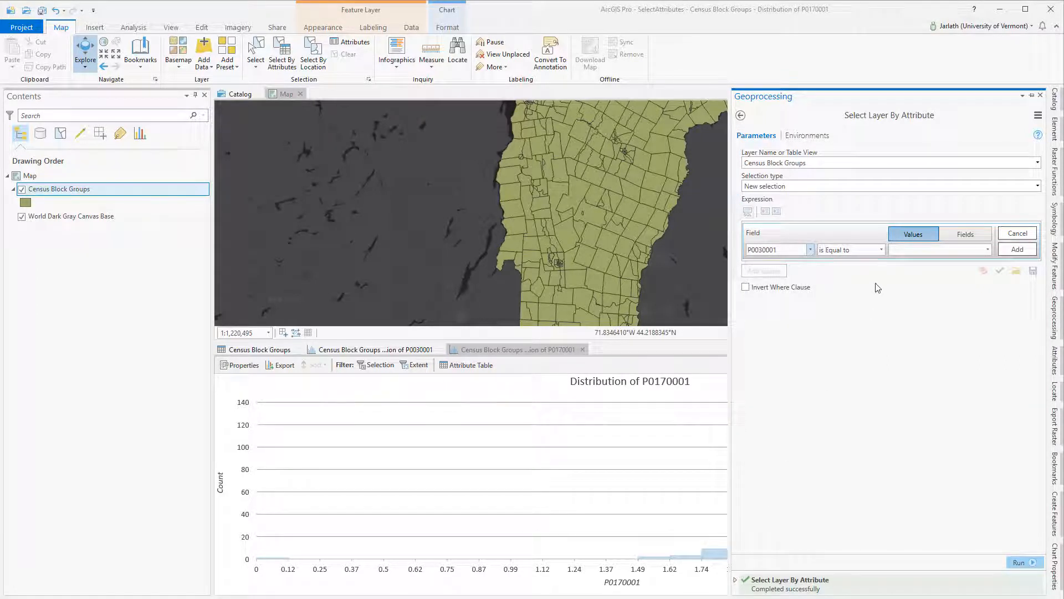
{"action": "left_click", "coordinate": [881, 249]}
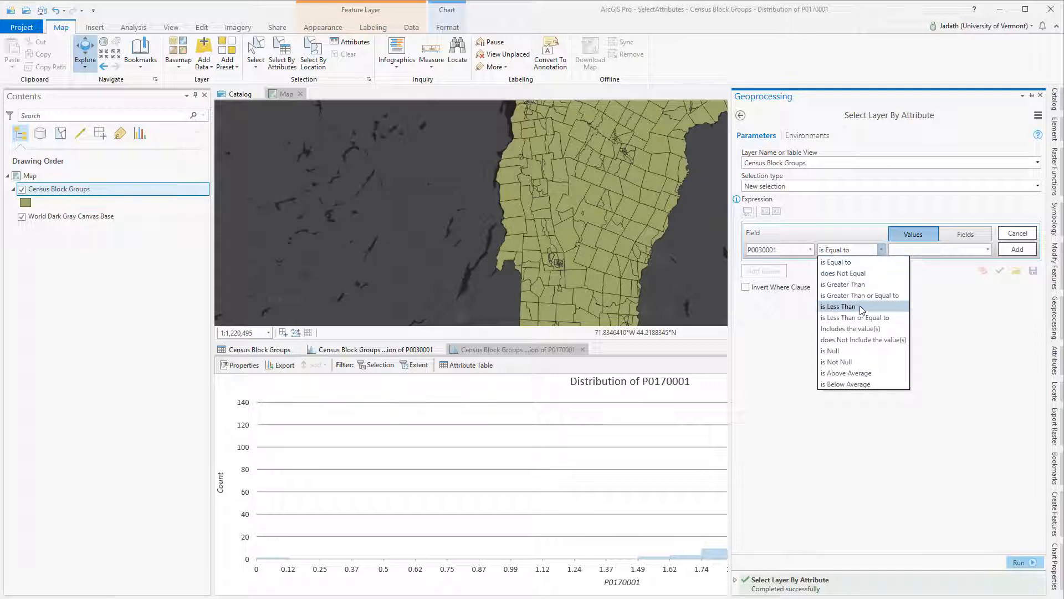
{"action": "left_click", "coordinate": [839, 306]}
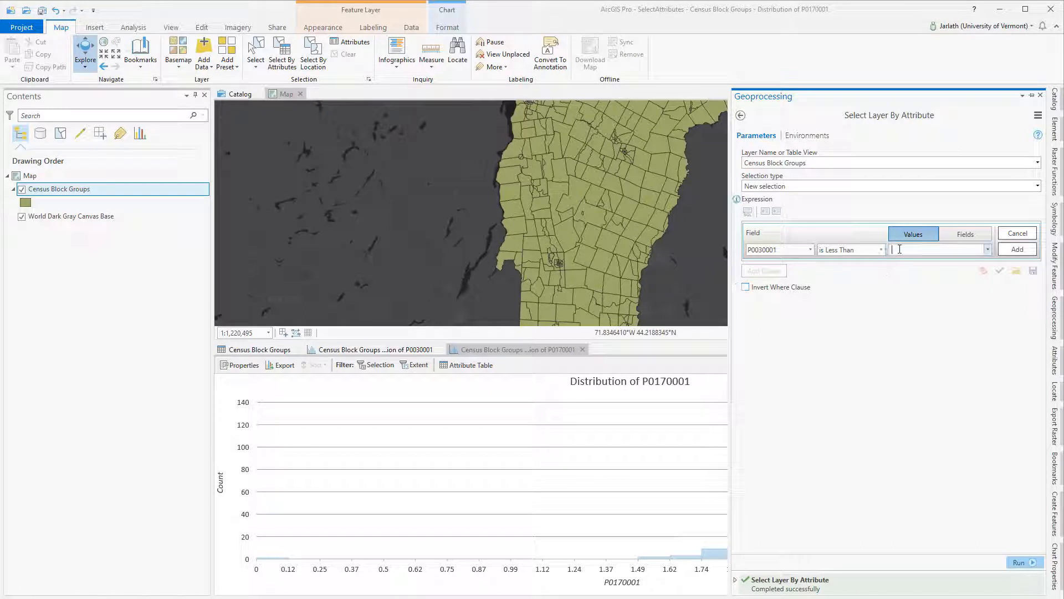
{"action": "type", "text": "1"}
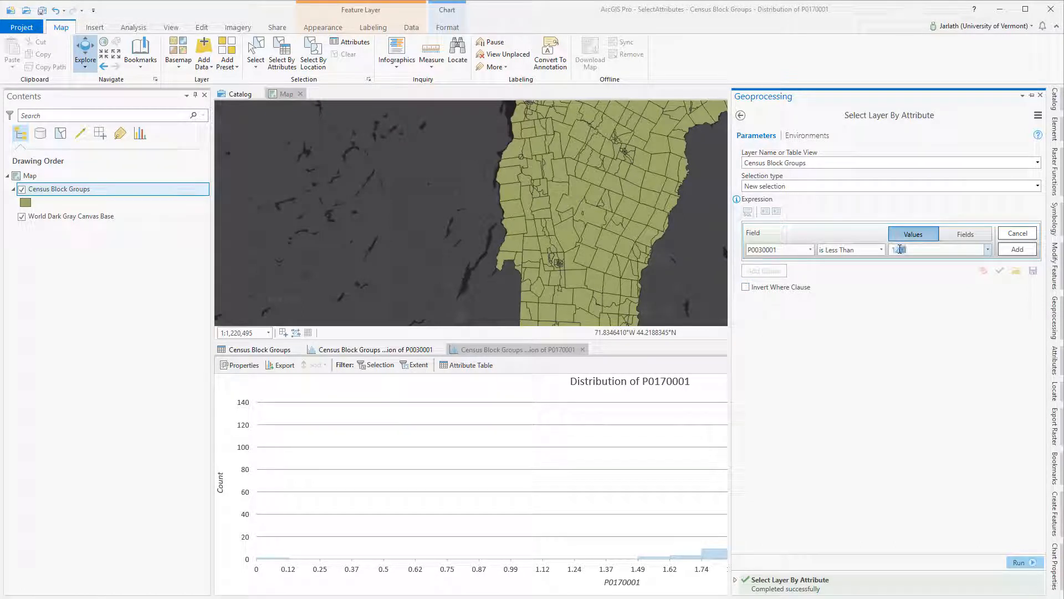
{"action": "left_click", "coordinate": [1017, 250]}
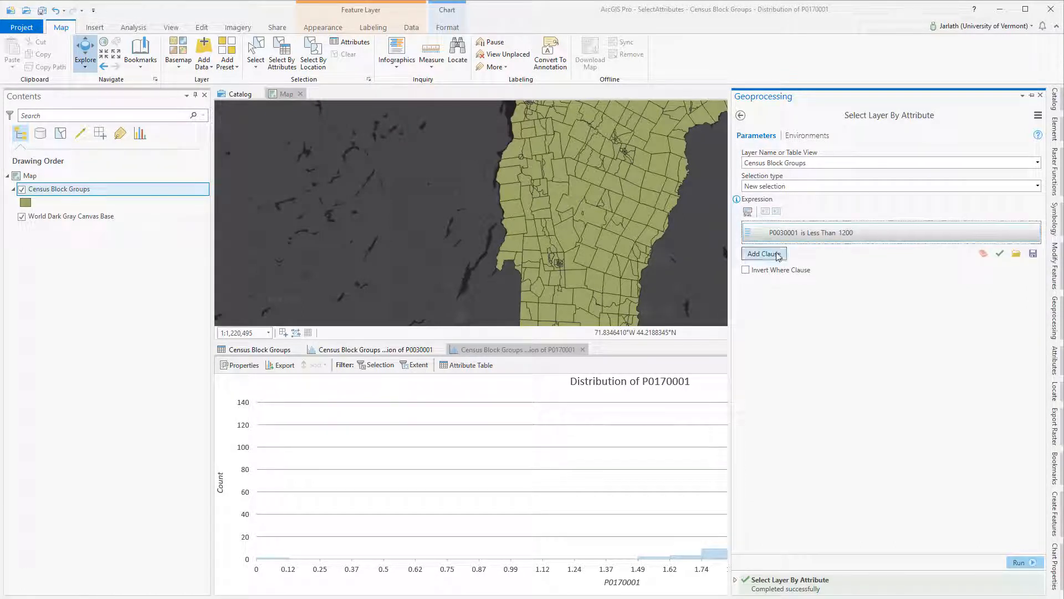
Add 'And P0170001 is Less Than 2.33' and run the query to select matching block groups.
{"action": "left_click", "coordinate": [763, 253]}
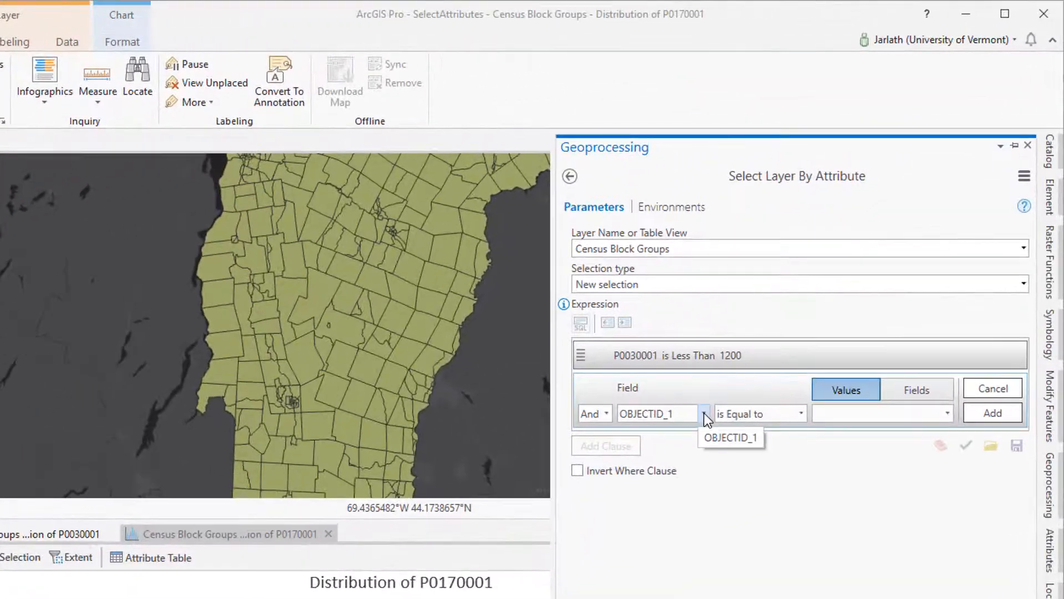
{"action": "left_click", "coordinate": [704, 412]}
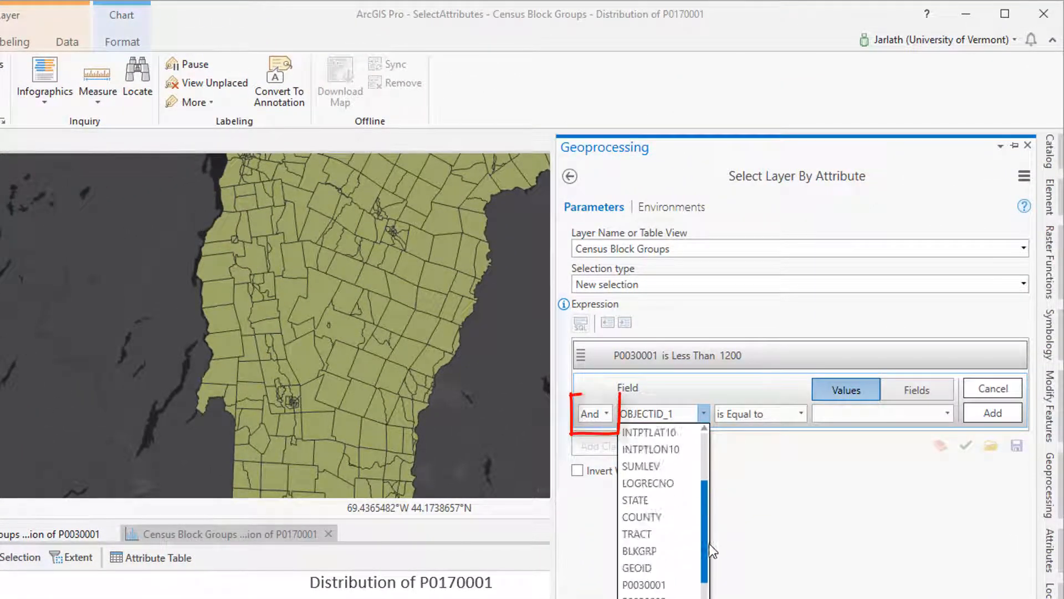
{"action": "scroll", "scroll_direction": "down", "scroll_amount": 3}
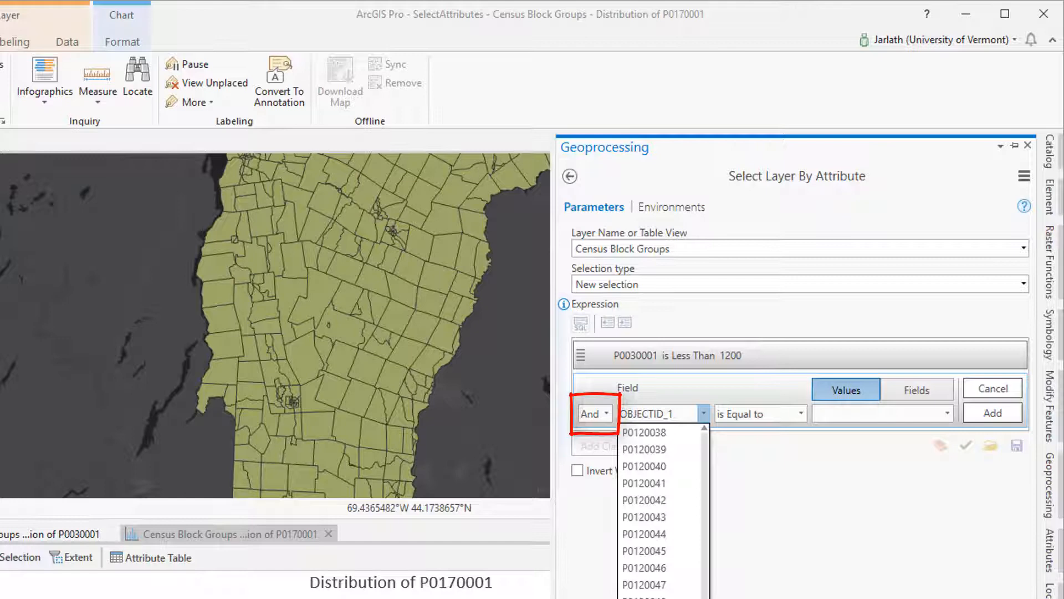
{"action": "left_click", "coordinate": [801, 413]}
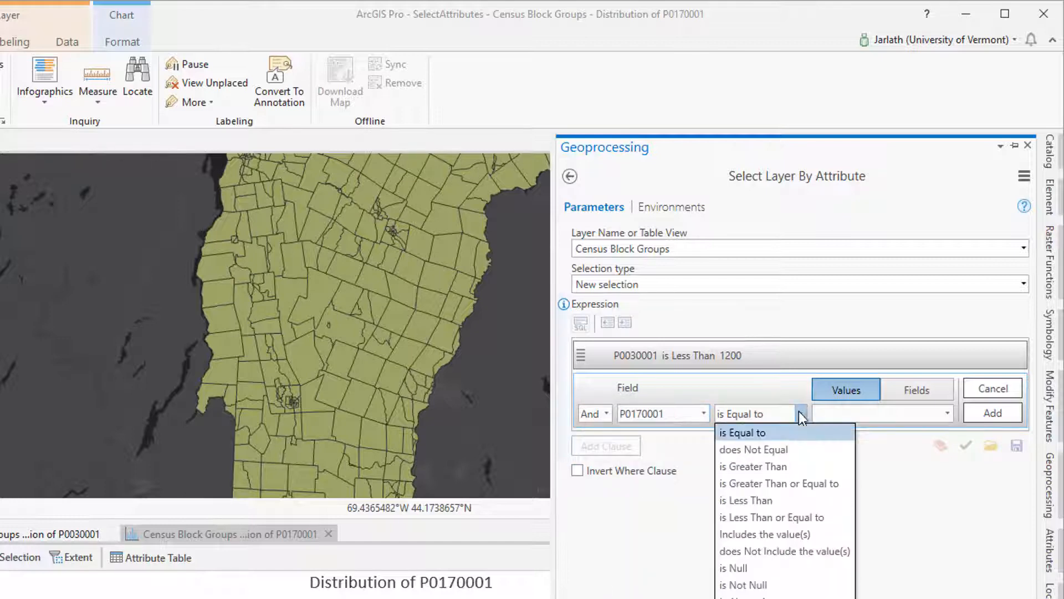
{"action": "left_click", "coordinate": [745, 500]}
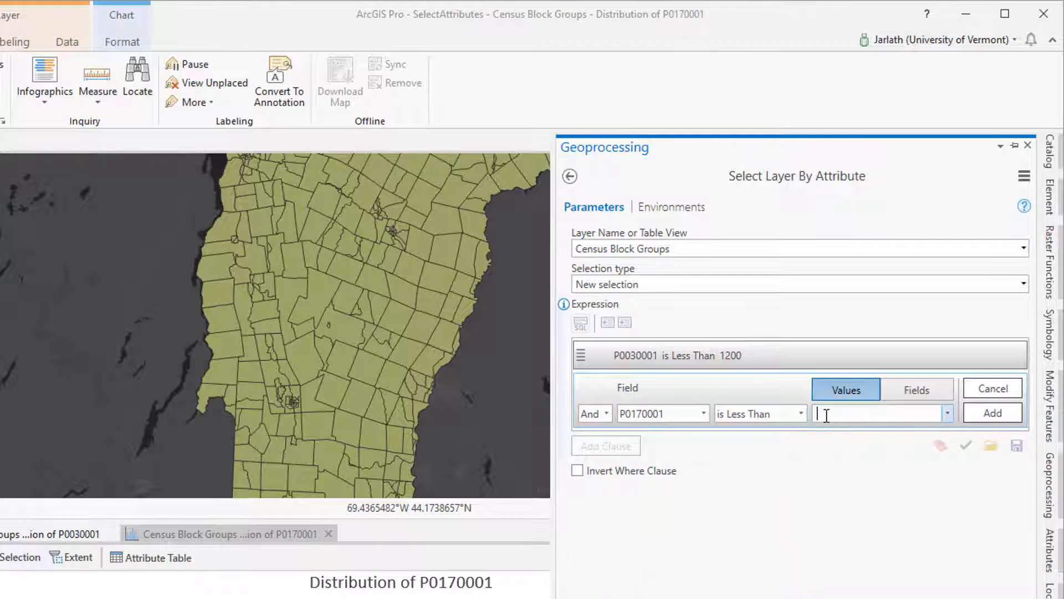
{"action": "type", "text": "2.33"}
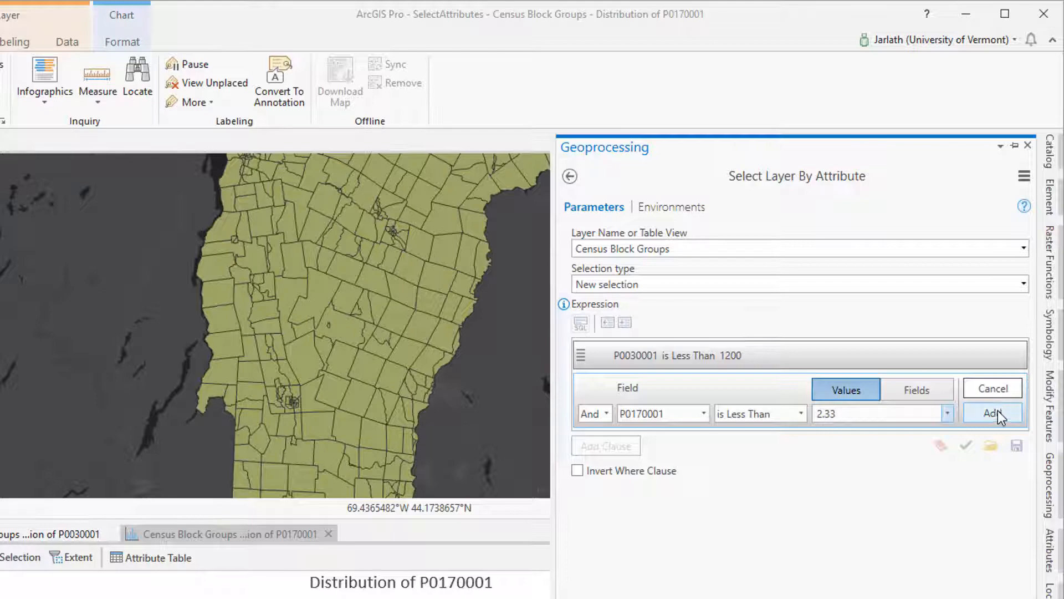
{"action": "left_click", "coordinate": [993, 413]}
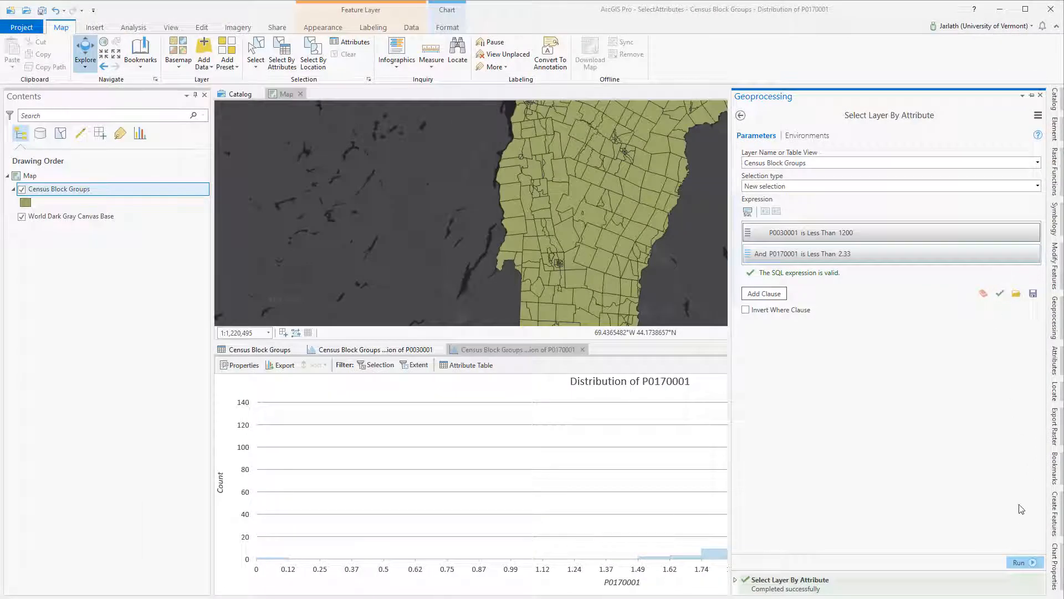
{"action": "left_click", "coordinate": [1022, 562]}
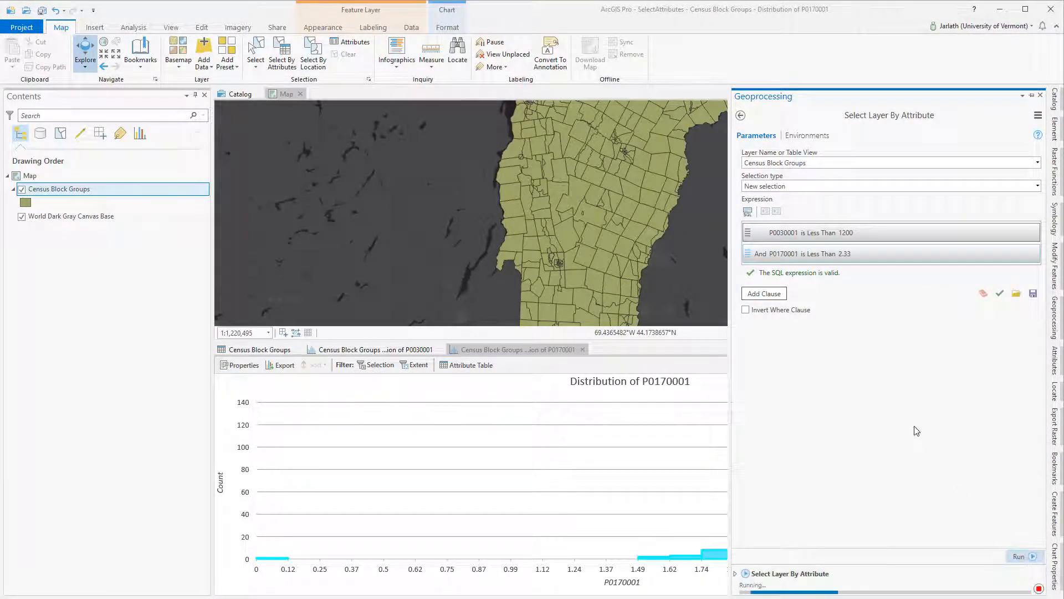
{"action": "left_click", "coordinate": [1018, 556]}
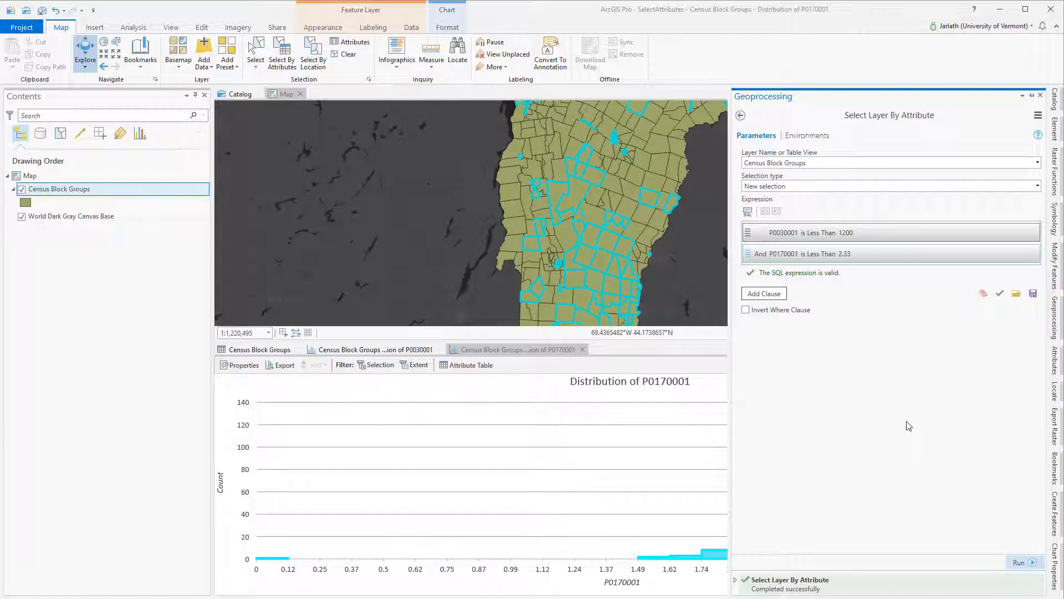
Make a layer from the 169 selected features named 'Below average population and household size', filled Yellow (Bright).
{"action": "left_click", "coordinate": [256, 349]}
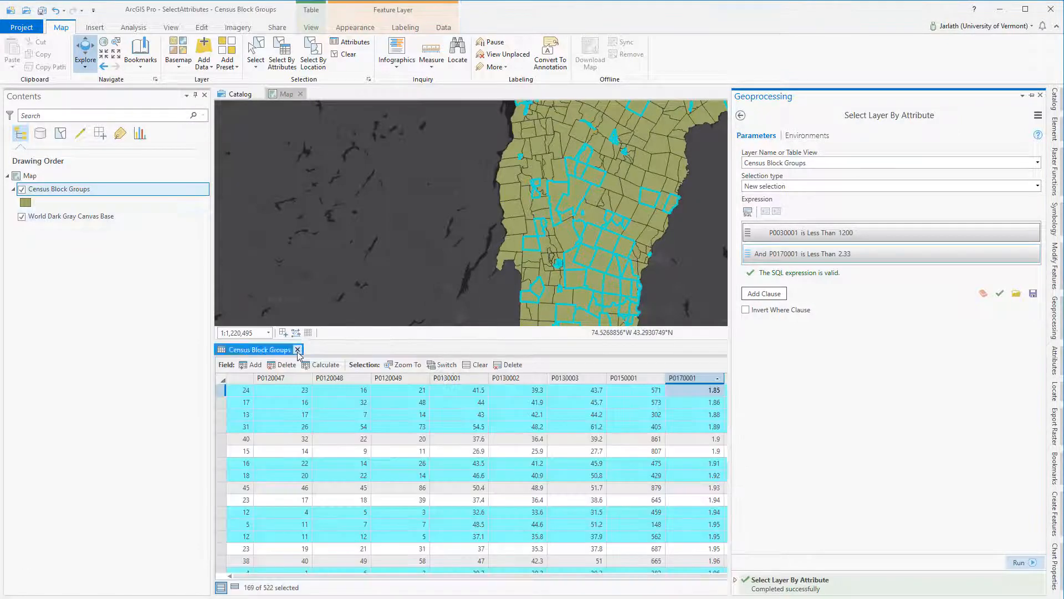
{"action": "right_click", "coordinate": [60, 188]}
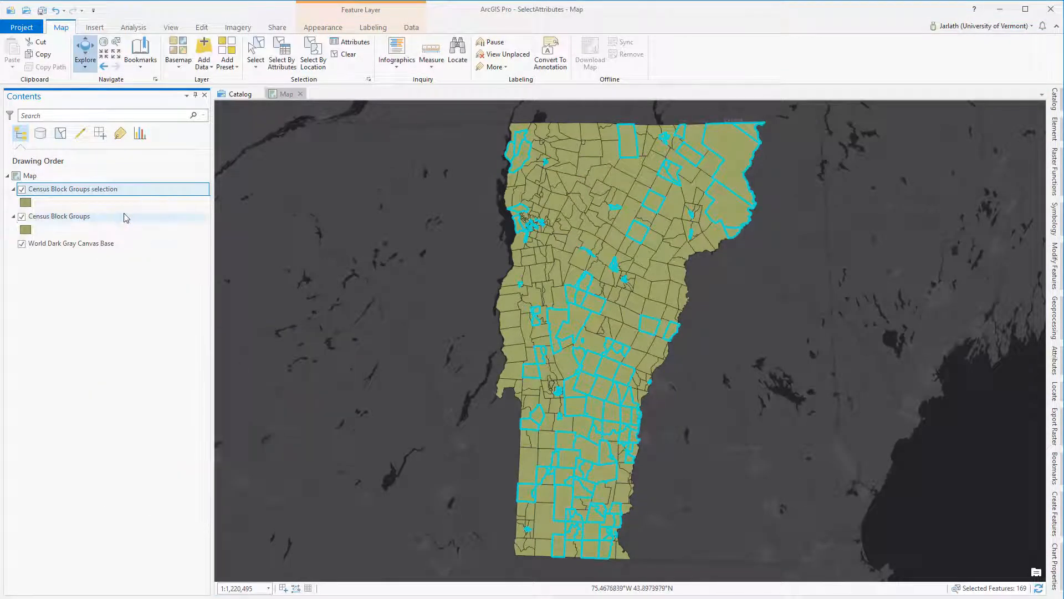
{"action": "type", "text": "Below average"}
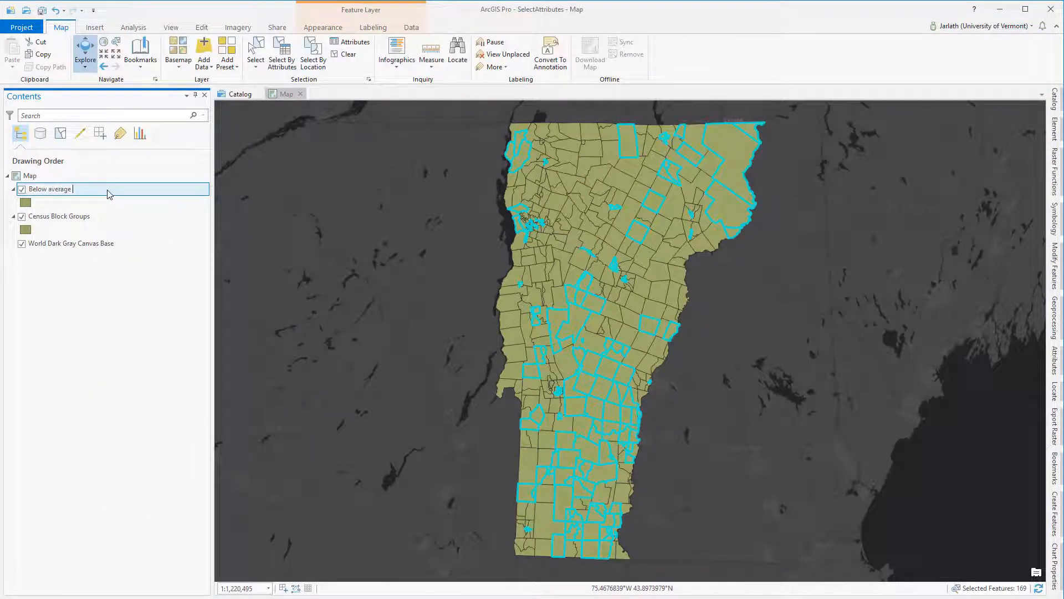
{"action": "type", "text": "population and household size"}
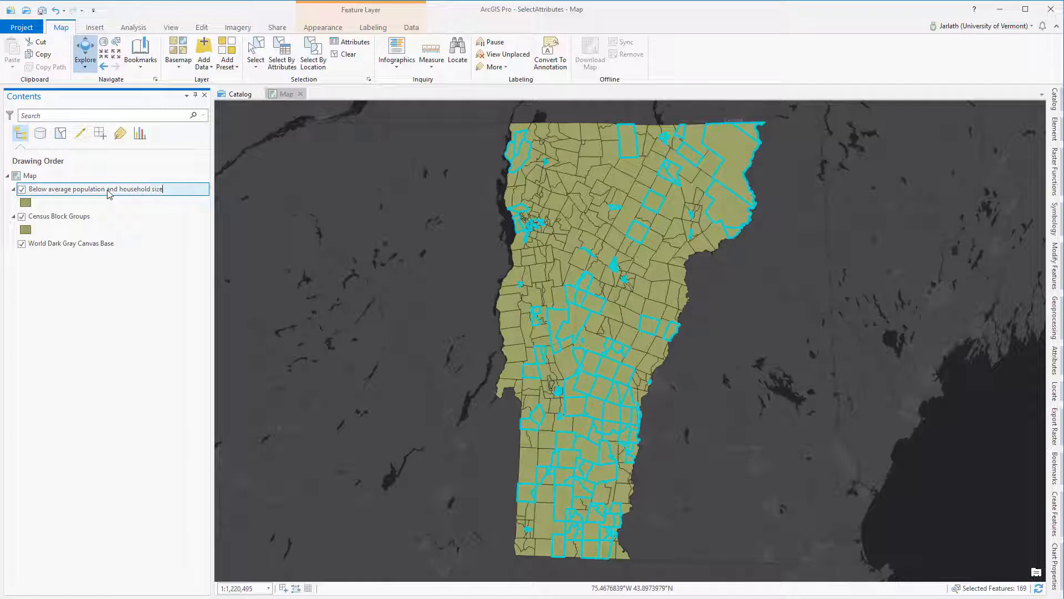
{"action": "left_click", "coordinate": [26, 202]}
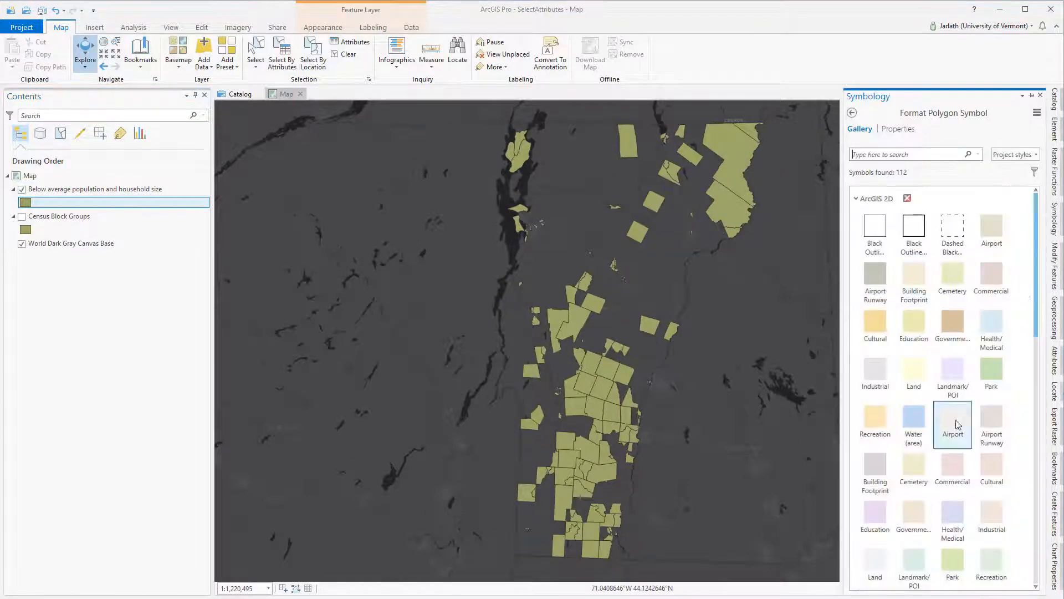
{"action": "left_click", "coordinate": [990, 549]}
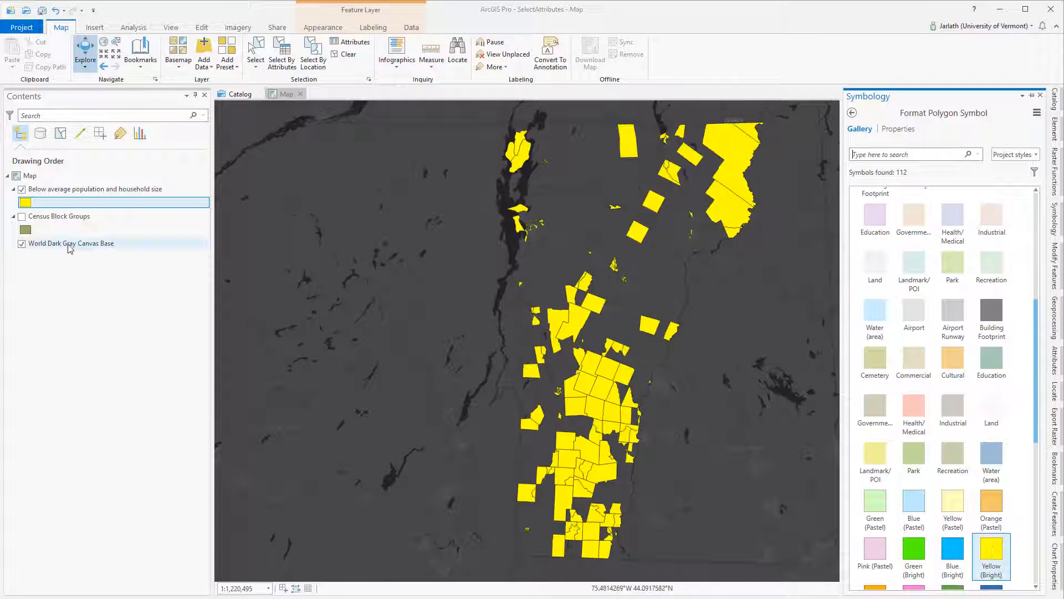